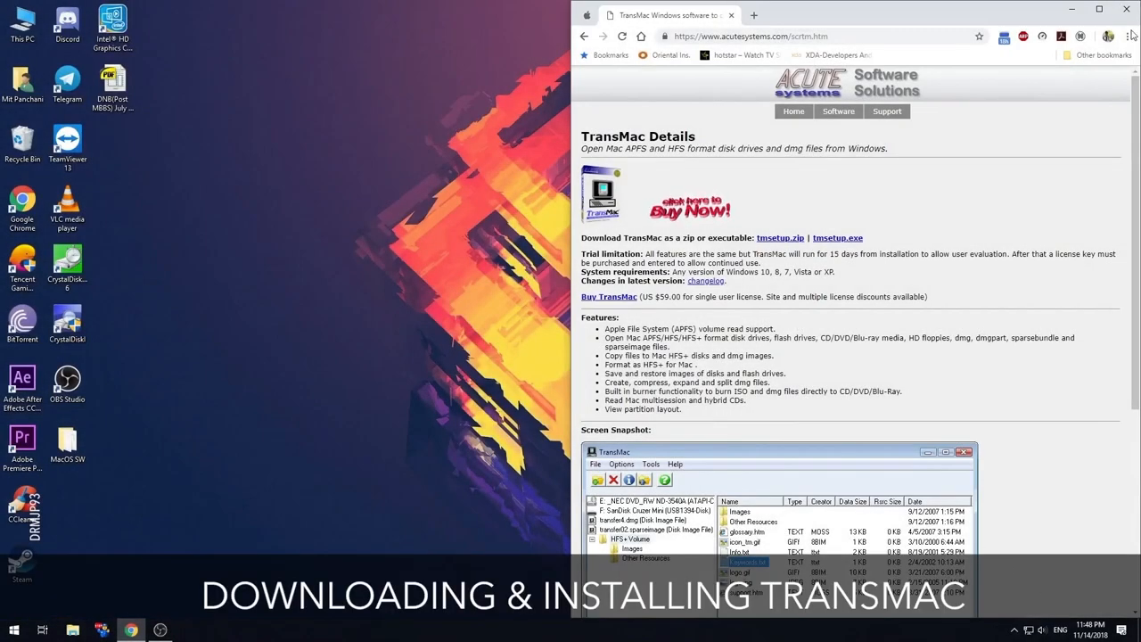
- Show the Downloads folder containing the downloaded TransMac setup file
left_click(1126, 36)
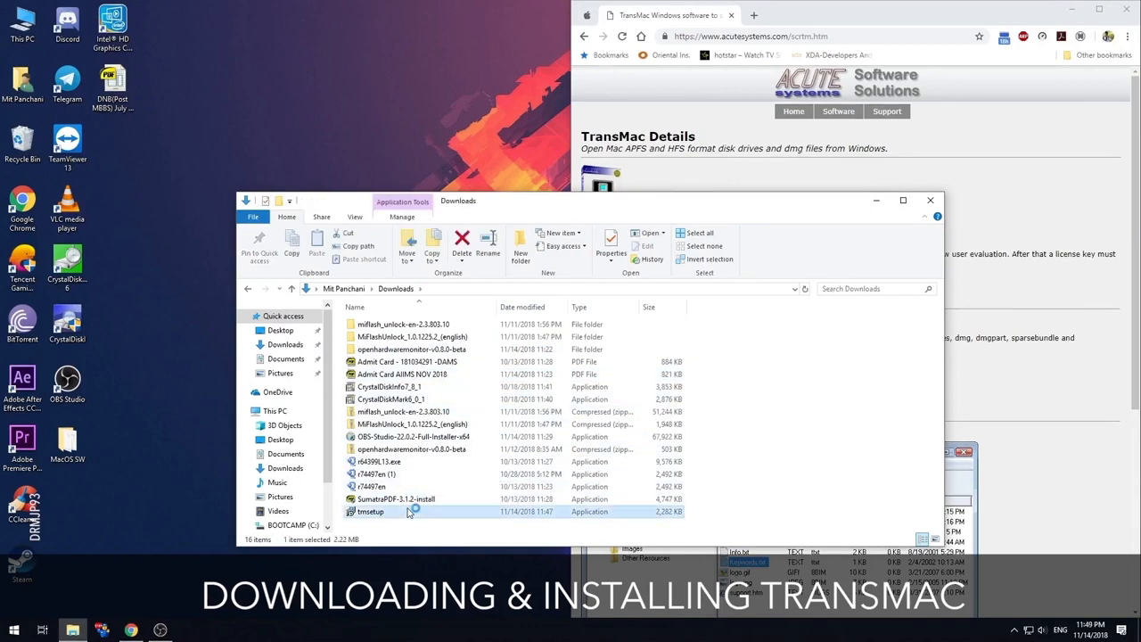
mouse_move(567, 424)
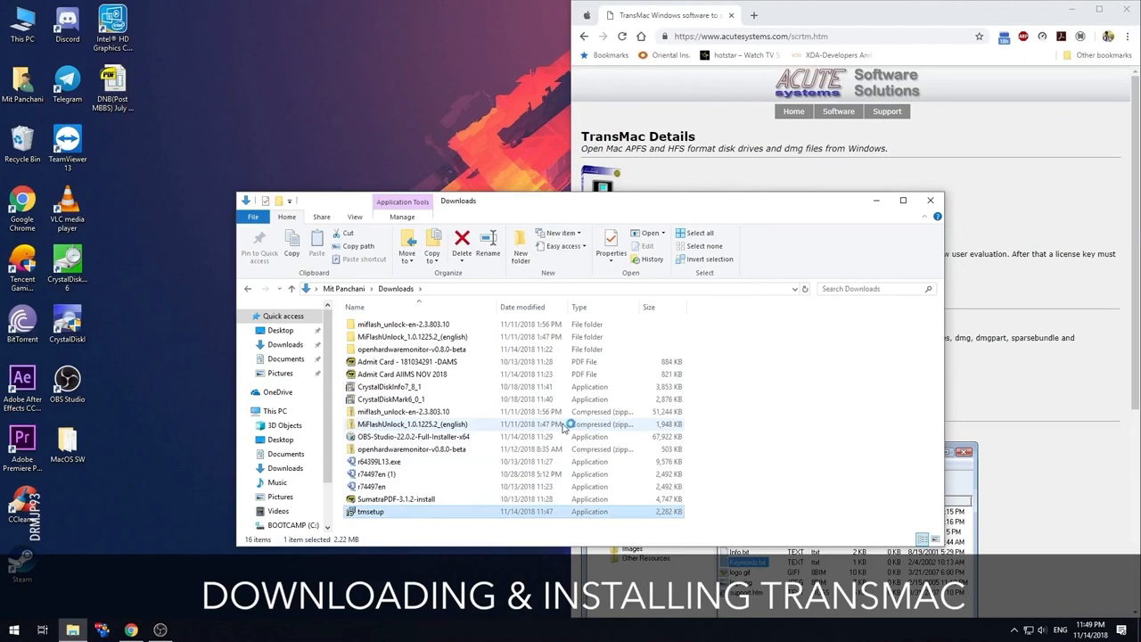
- Run tmsetup and install TransMac with the license accepted and the default Start Menu folder
double_click(369, 509)
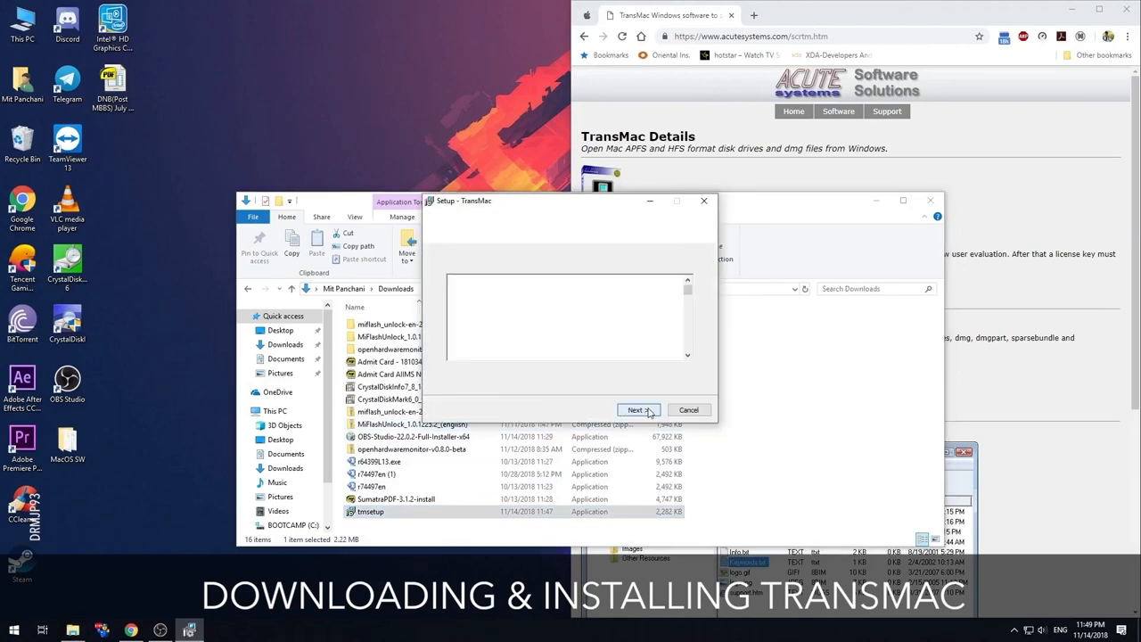
left_click(634, 410)
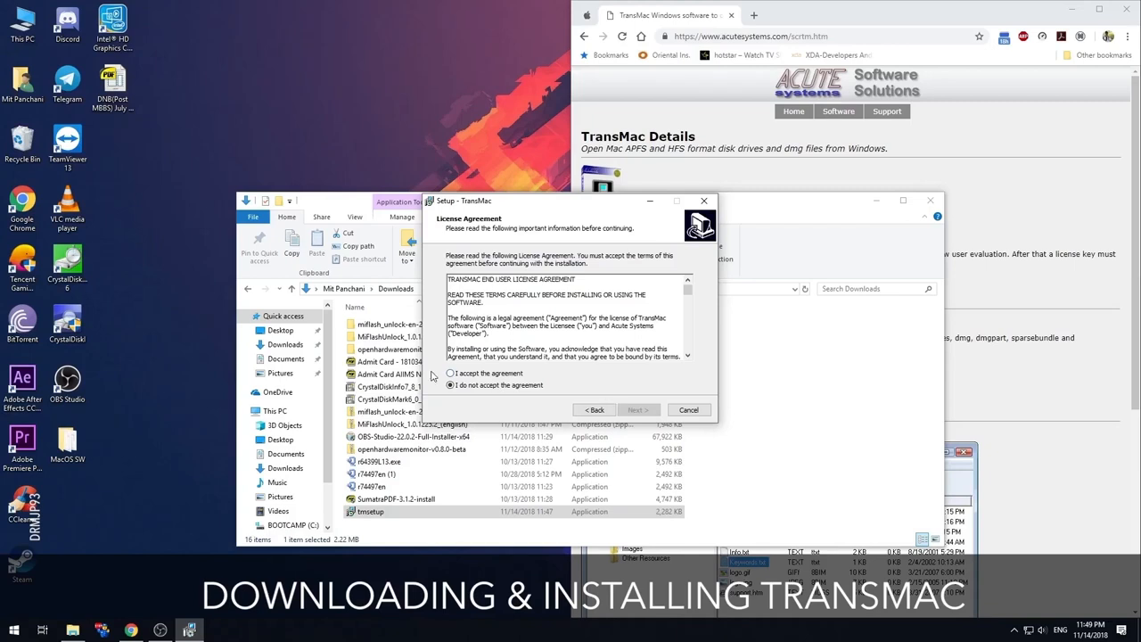
left_click(638, 408)
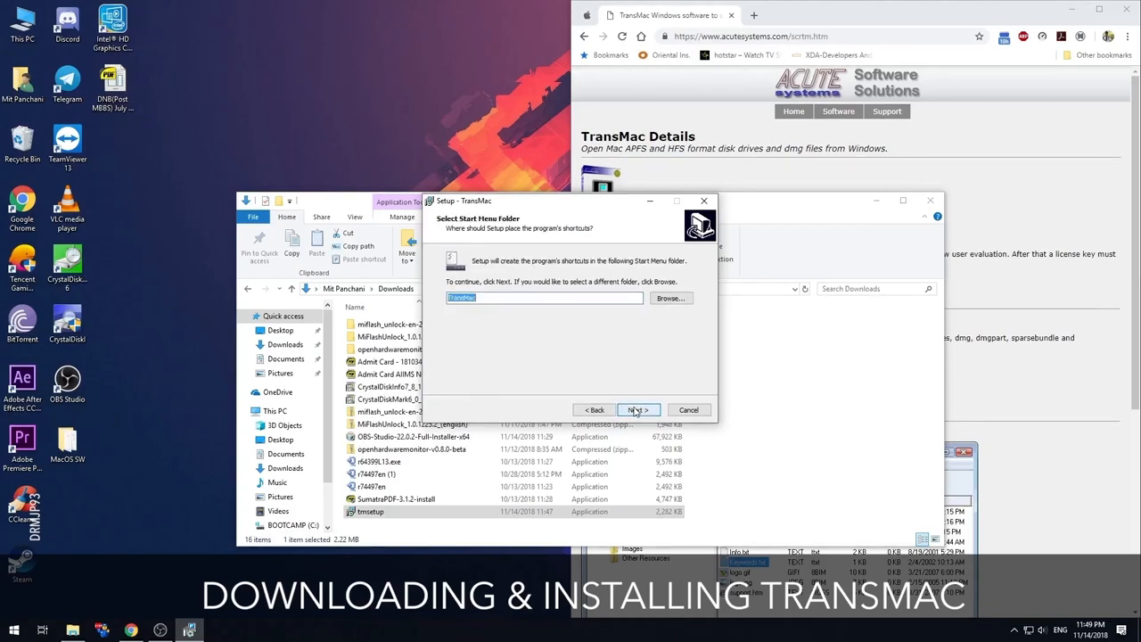
left_click(638, 408)
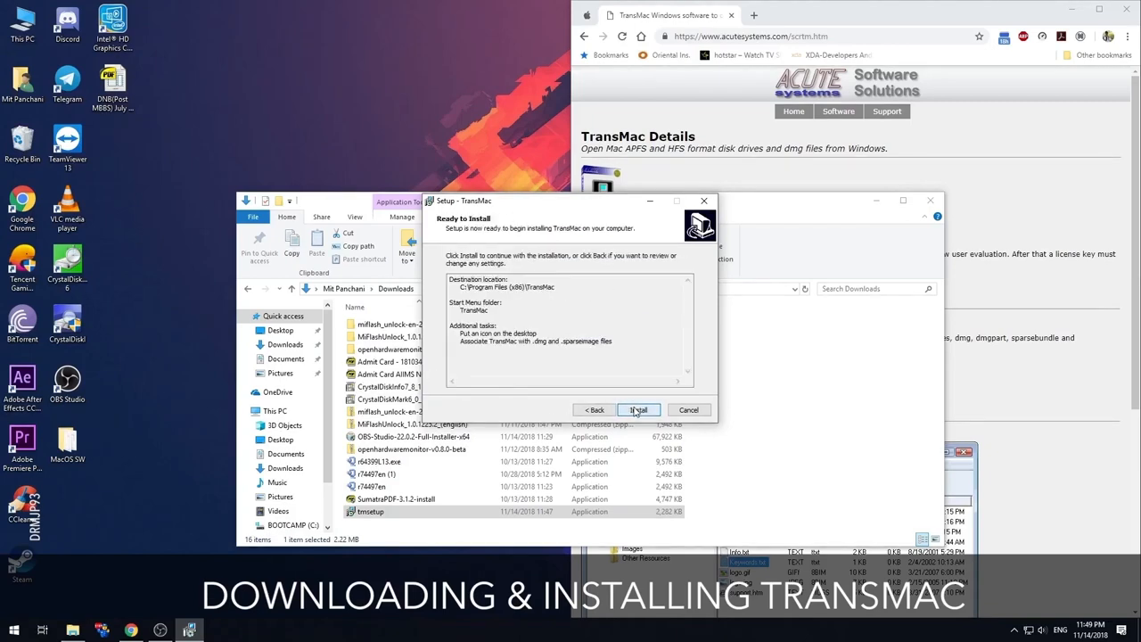
left_click(638, 408)
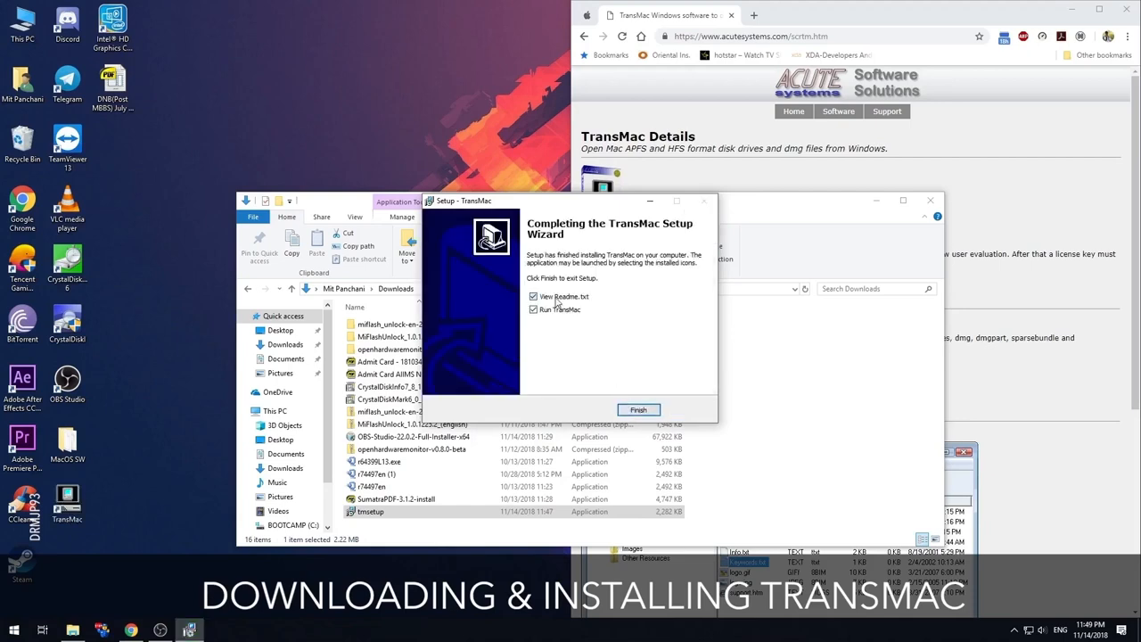
left_click(638, 408)
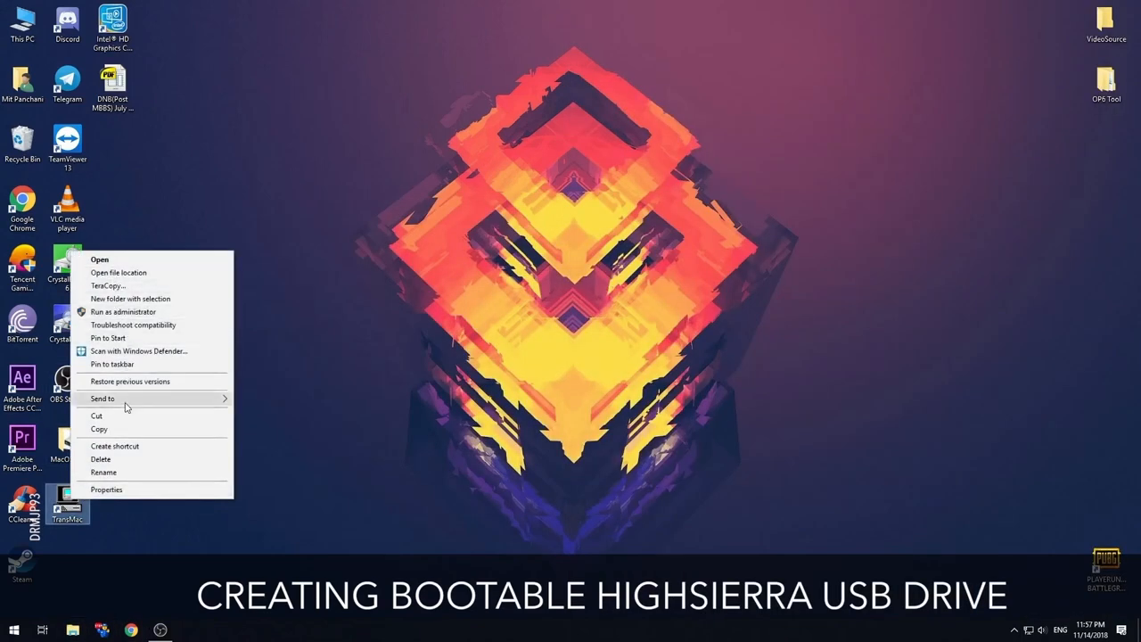
- Run TransMac as administrator in trial mode and agree to overwrite the USB drive's volumes
left_click(100, 260)
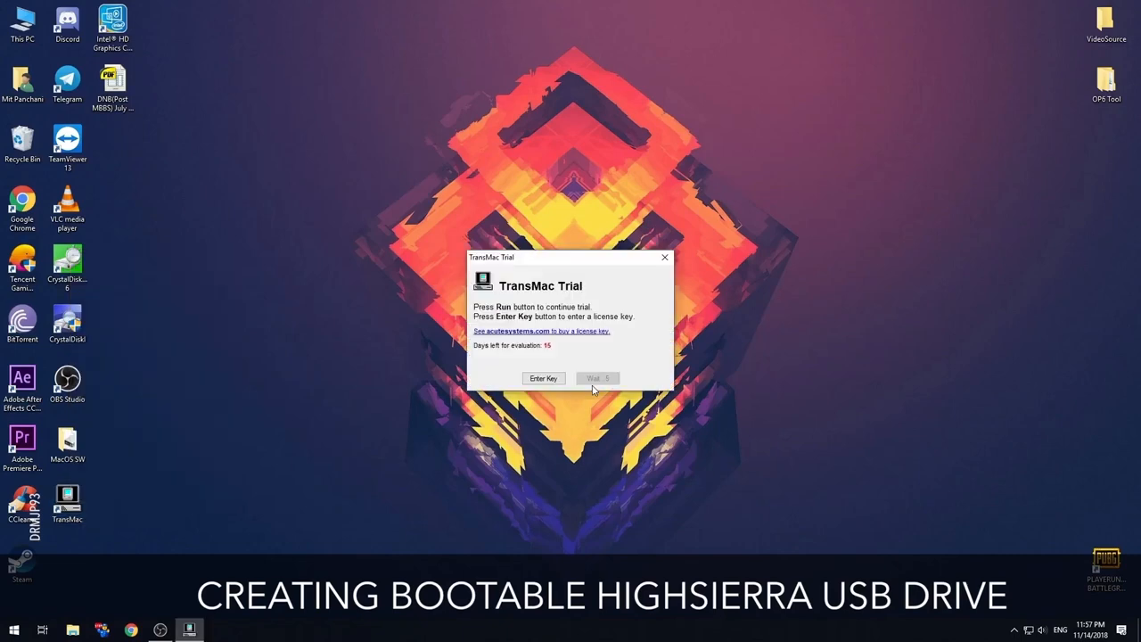
left_click(597, 377)
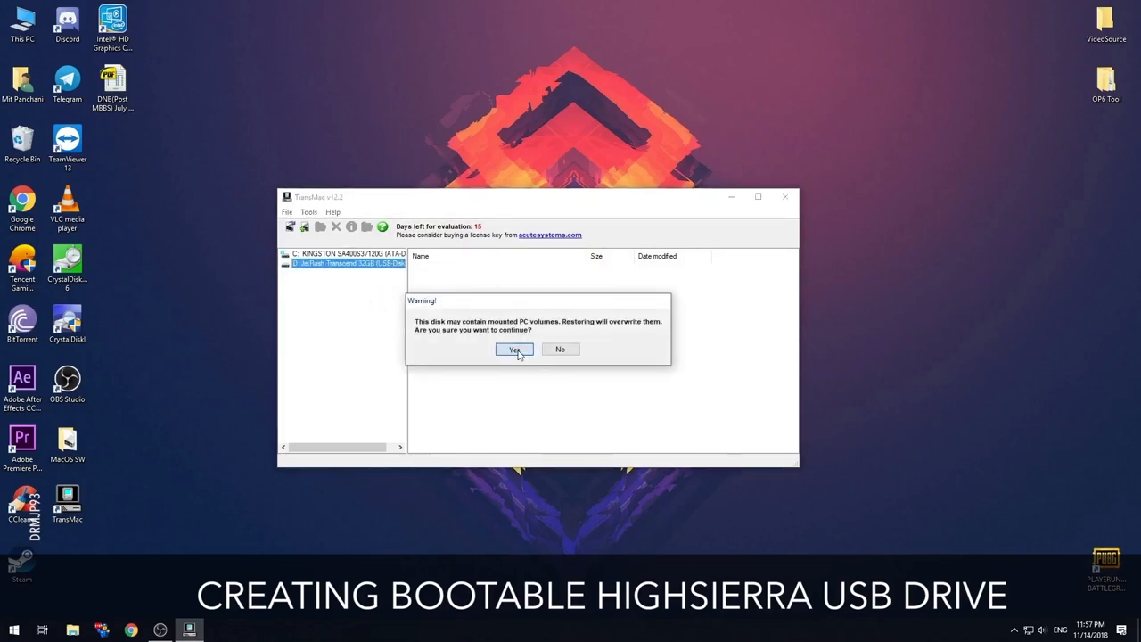
left_click(514, 348)
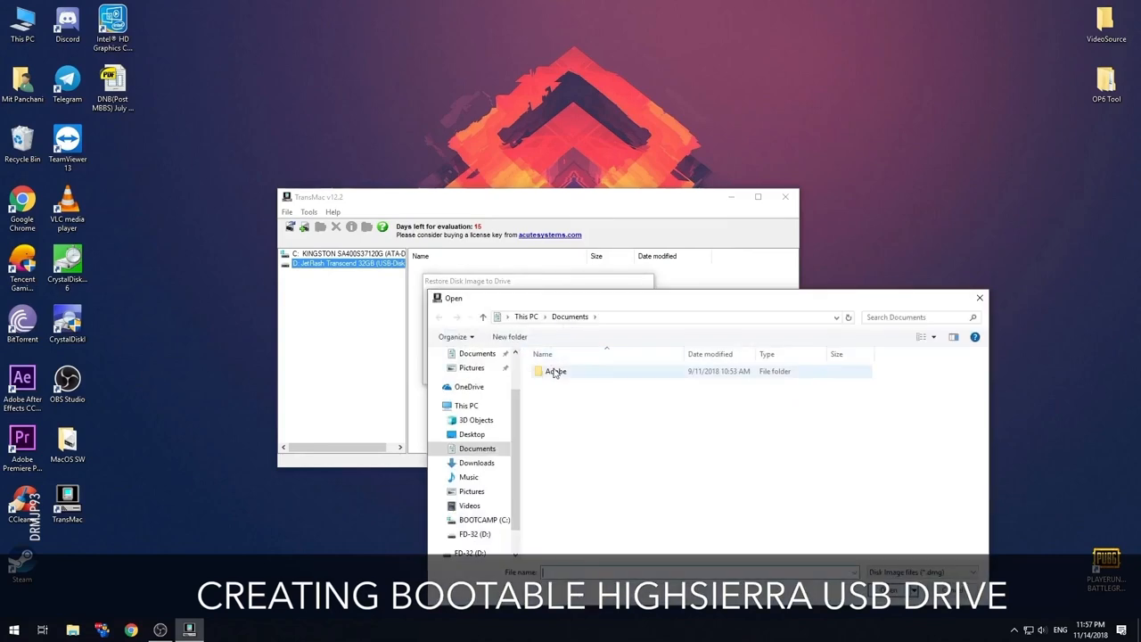
- Choose the HighSierra dmg from Desktop\MacOS SW as the image to restore onto the 32GB USB drive
left_click(470, 435)
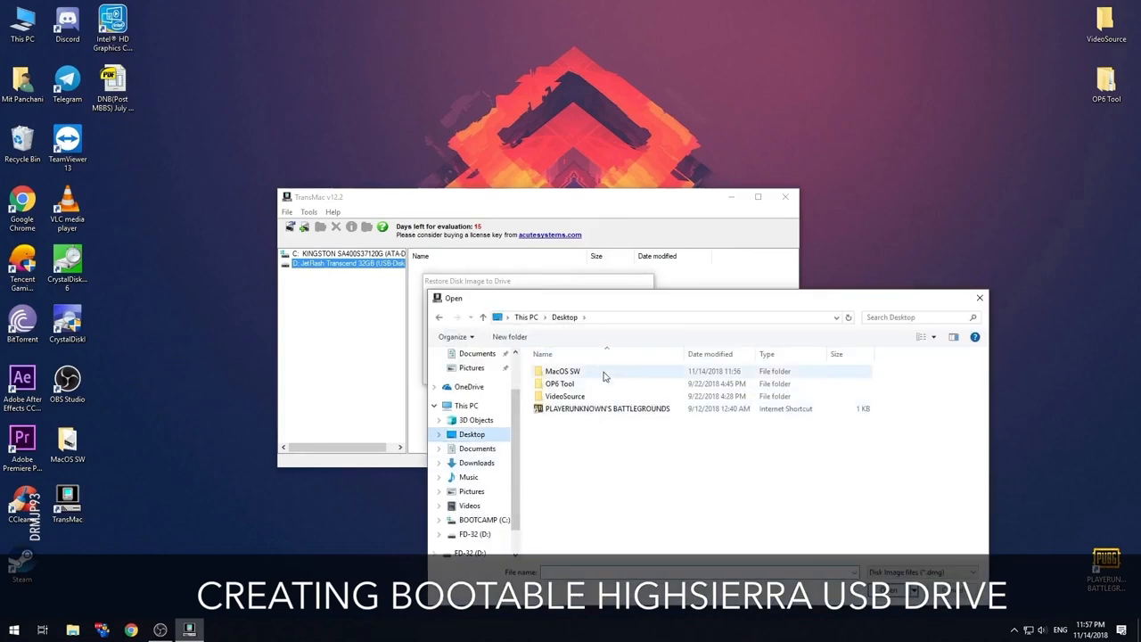
double_click(563, 370)
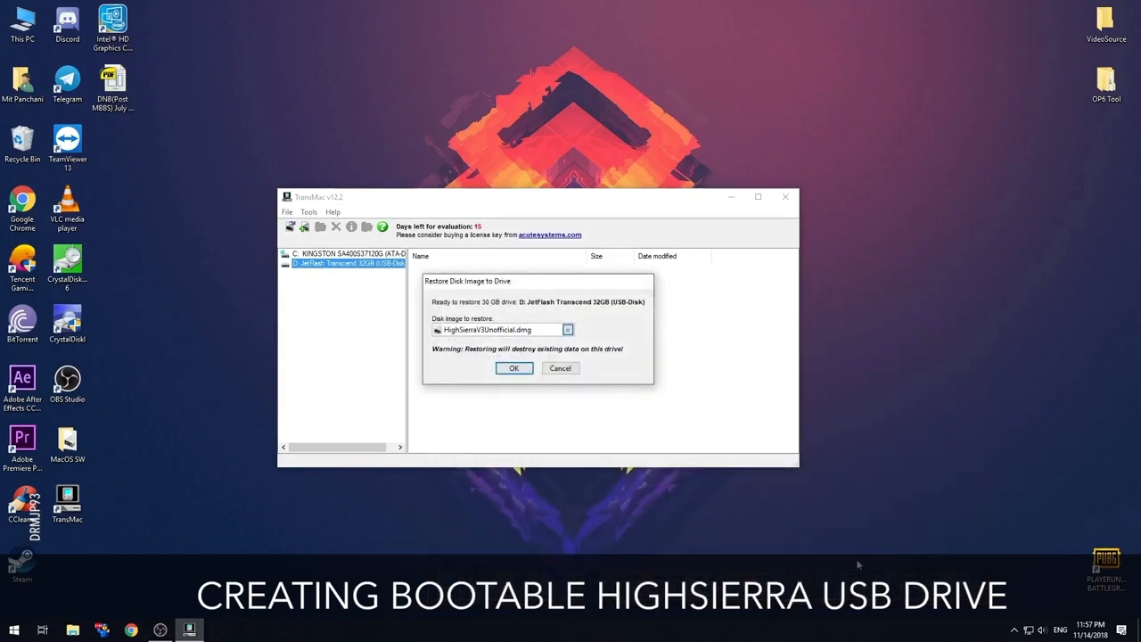
left_click(514, 367)
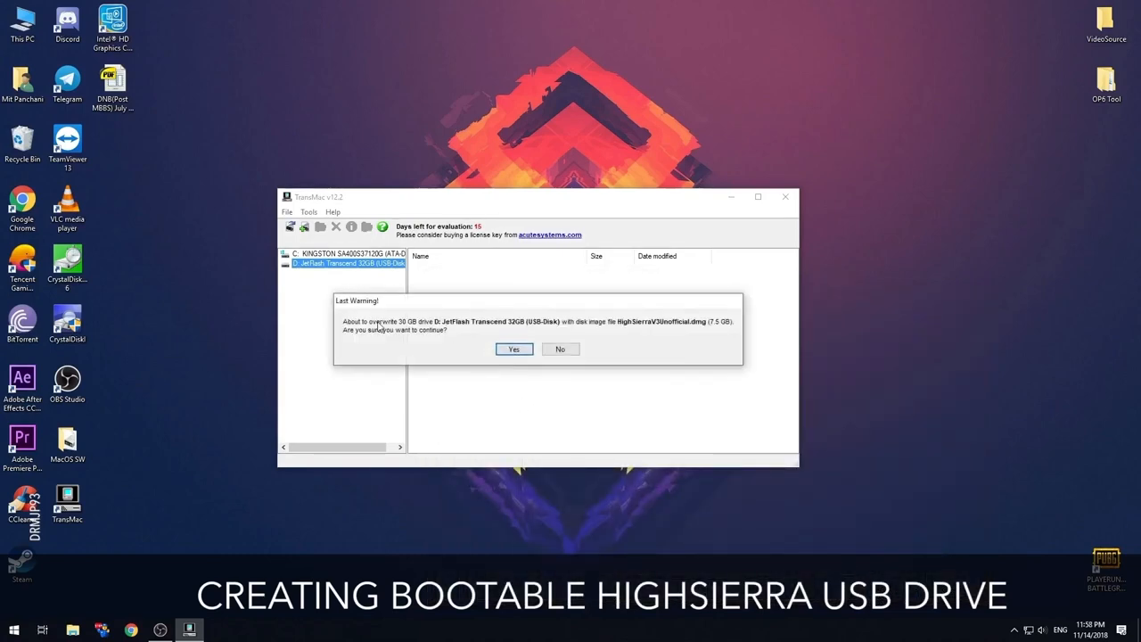
left_click(513, 347)
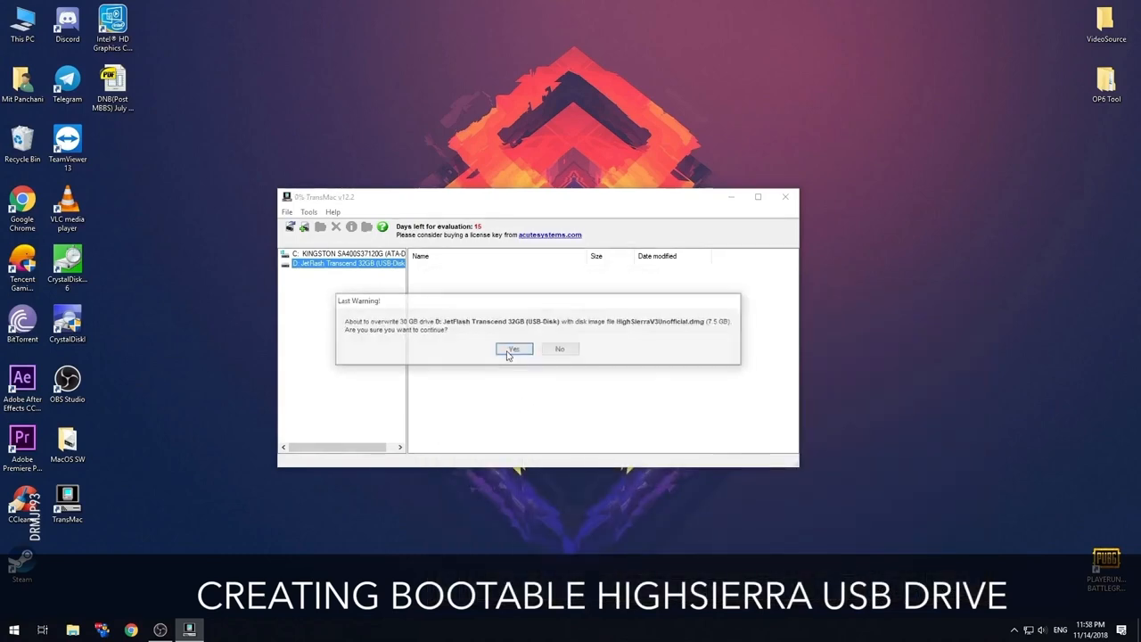
- Confirm the last overwrite warning so the HighSierra image is written to the USB drive
left_click(514, 347)
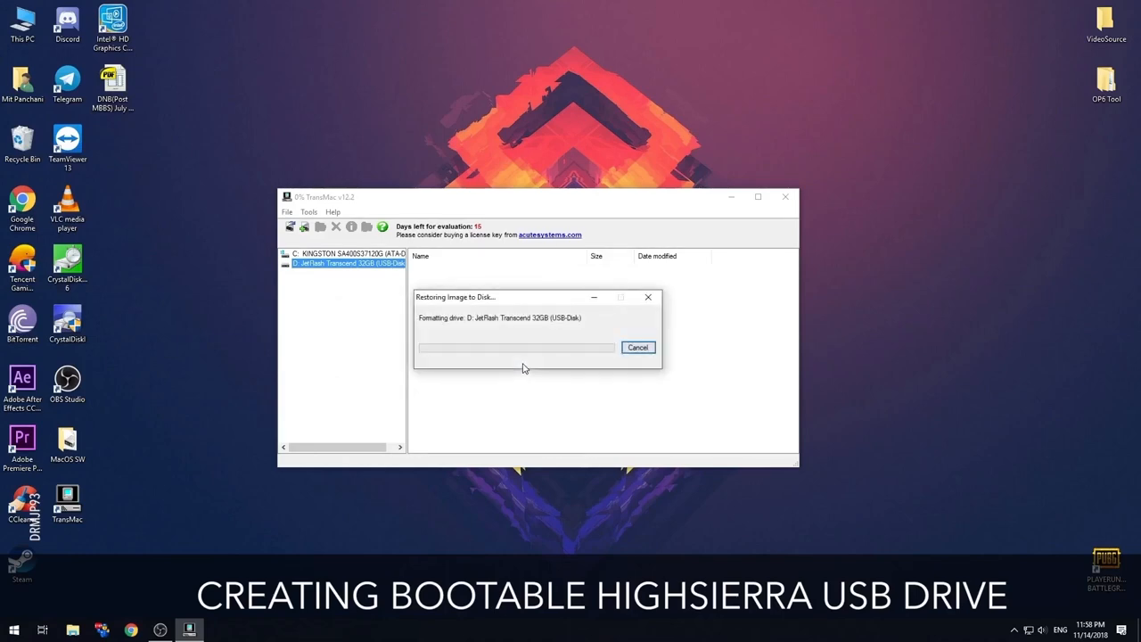
mouse_move(445, 410)
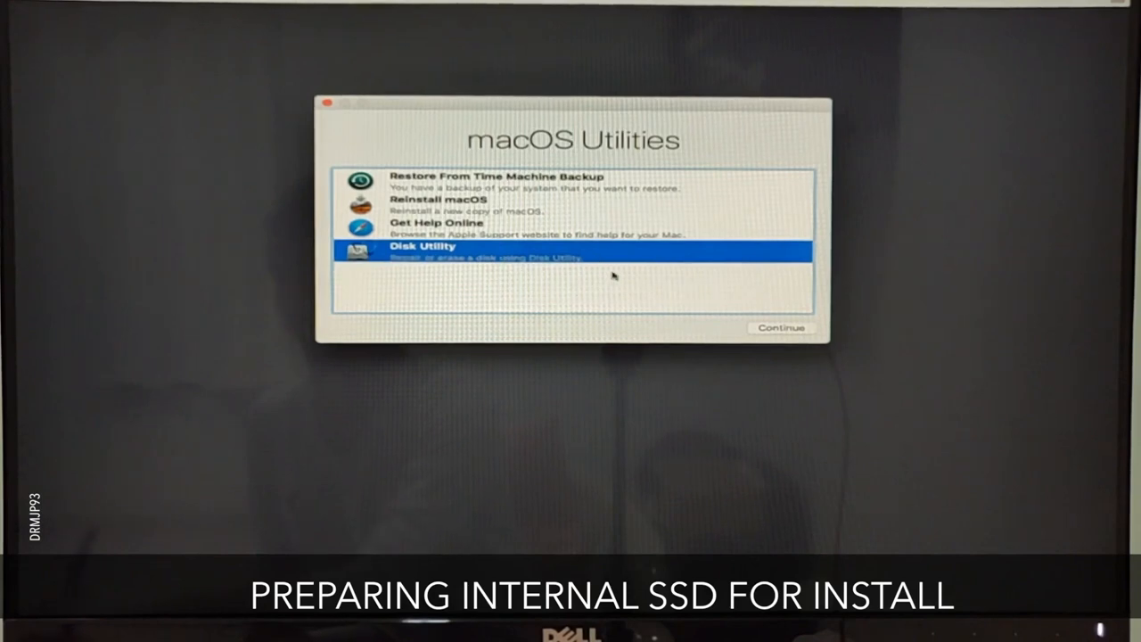
mouse_move(763, 217)
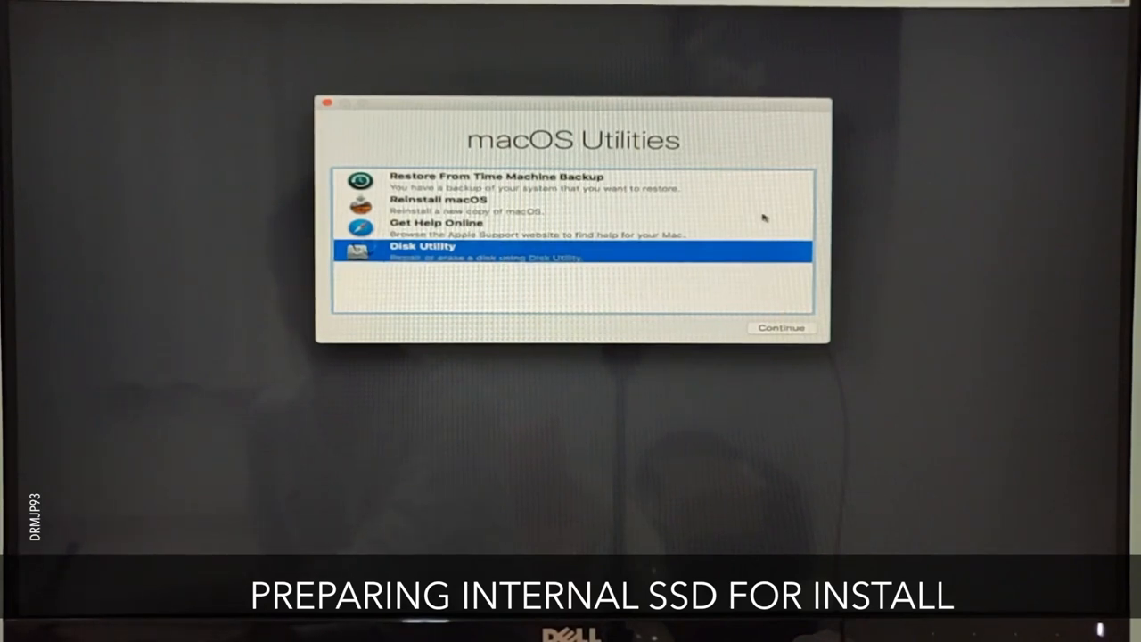
mouse_move(802, 292)
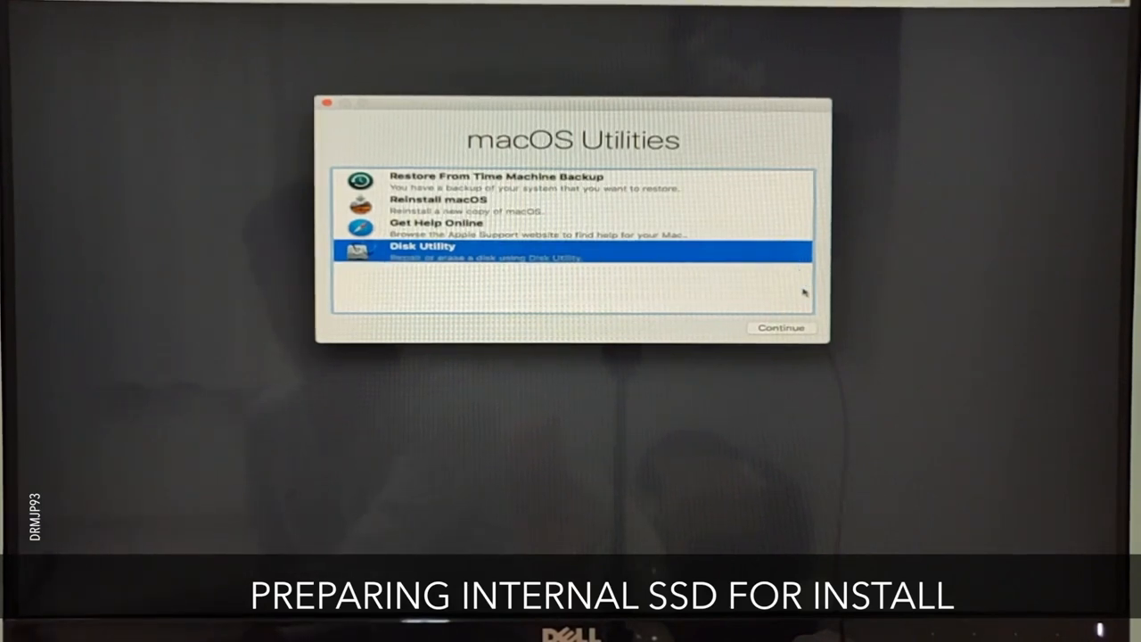
- Erase the internal MAC drive as APFS in Disk Utility
left_click(781, 328)
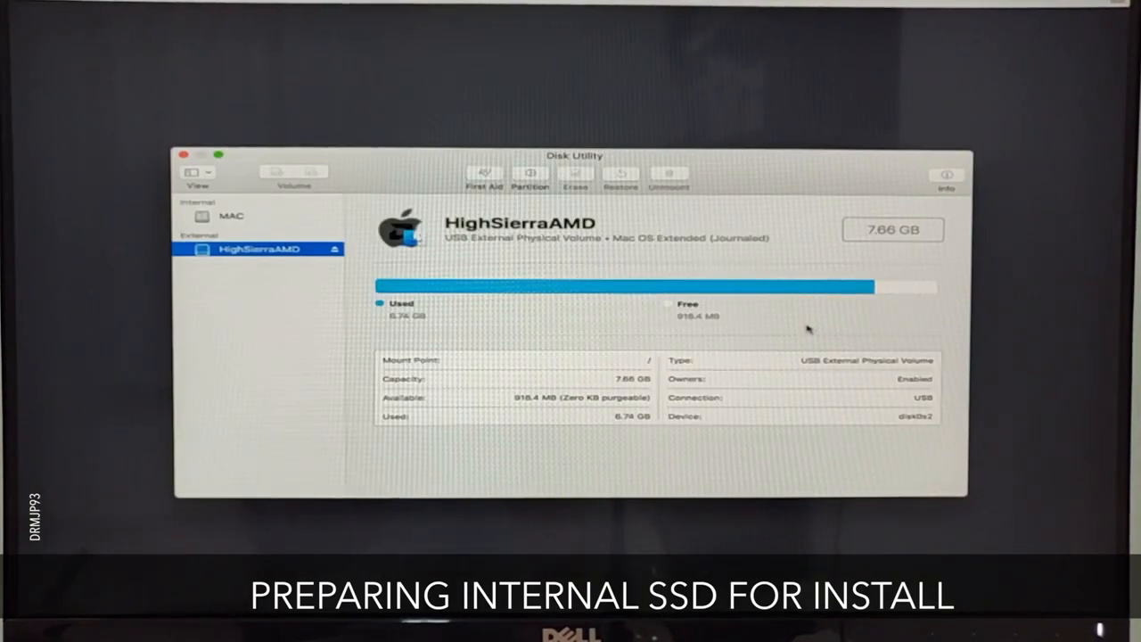
mouse_move(374, 301)
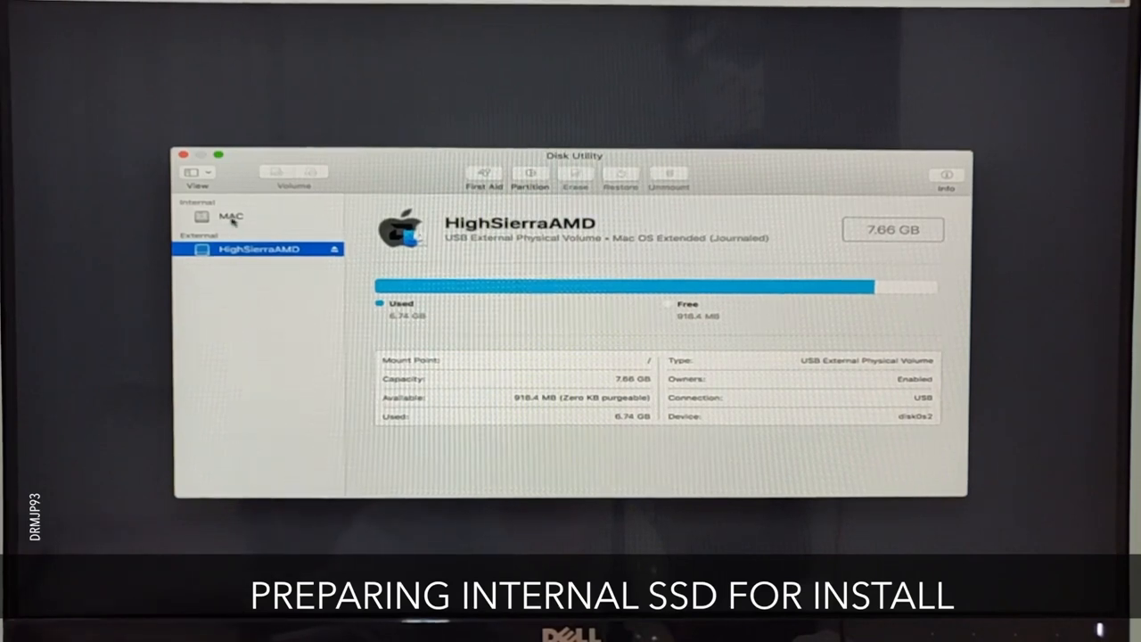
left_click(574, 177)
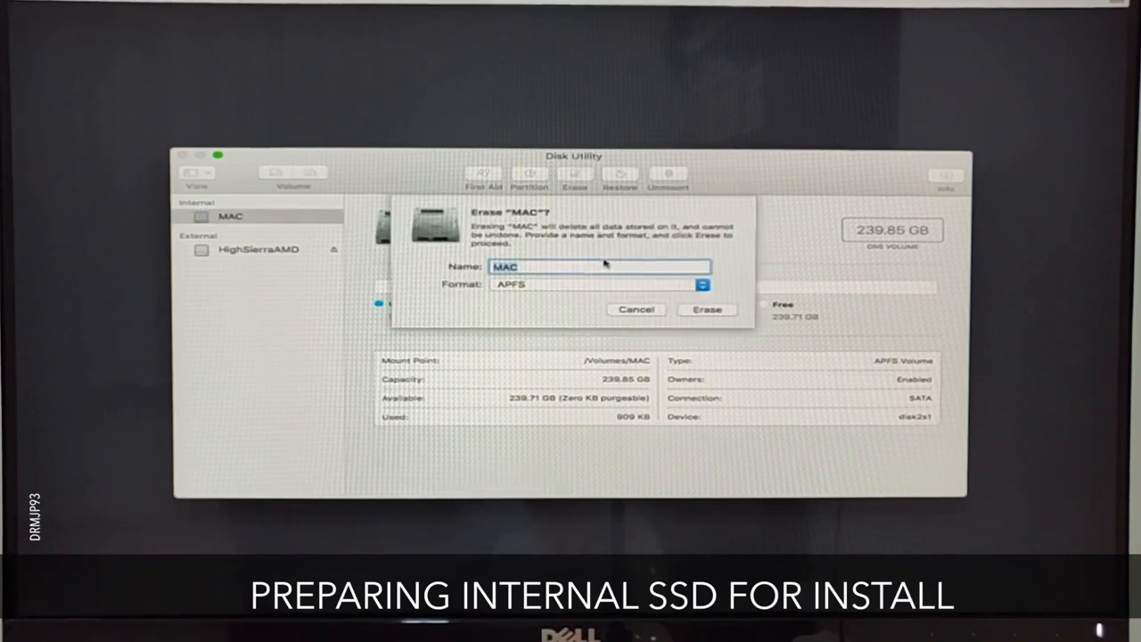
left_click(702, 284)
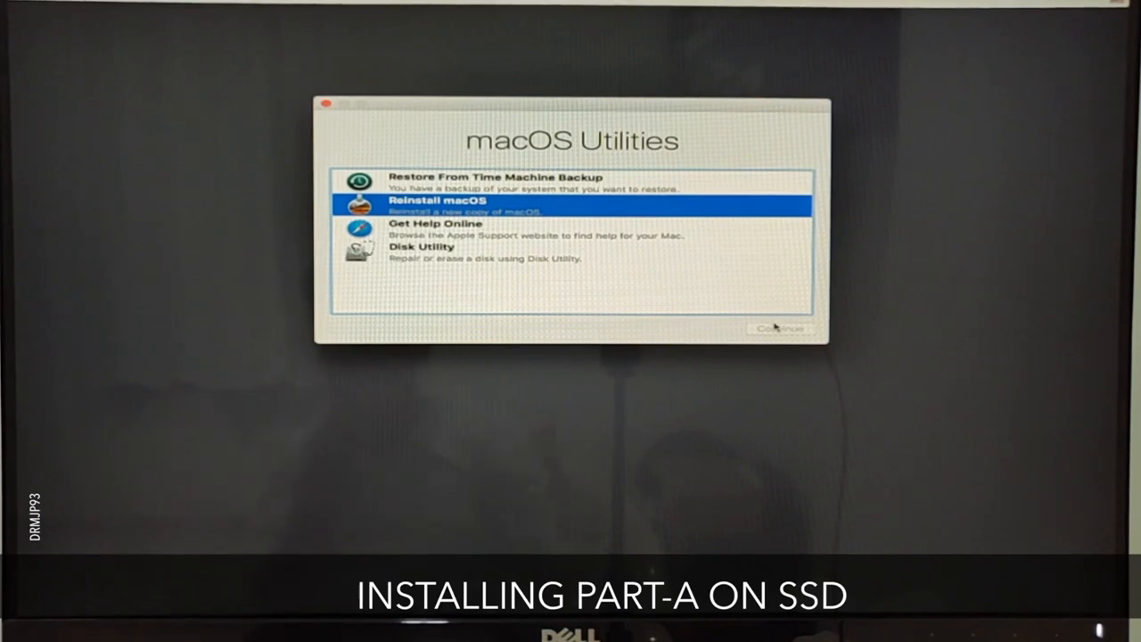
- Start Reinstall macOS and agree to the High Sierra software license and its confirmation
left_click(779, 328)
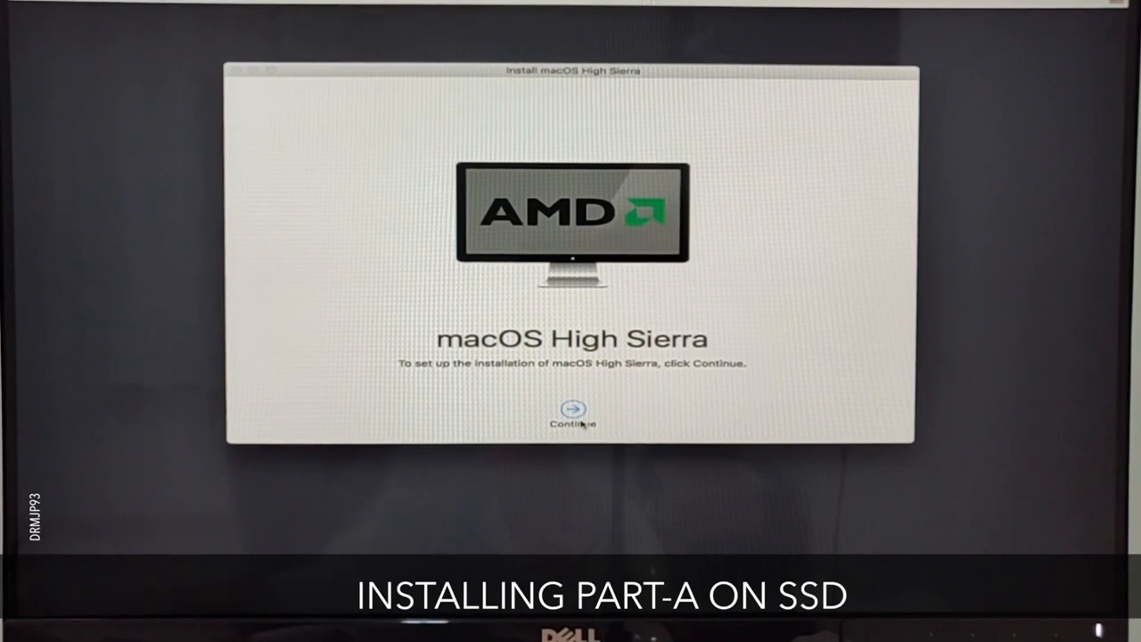
left_click(572, 410)
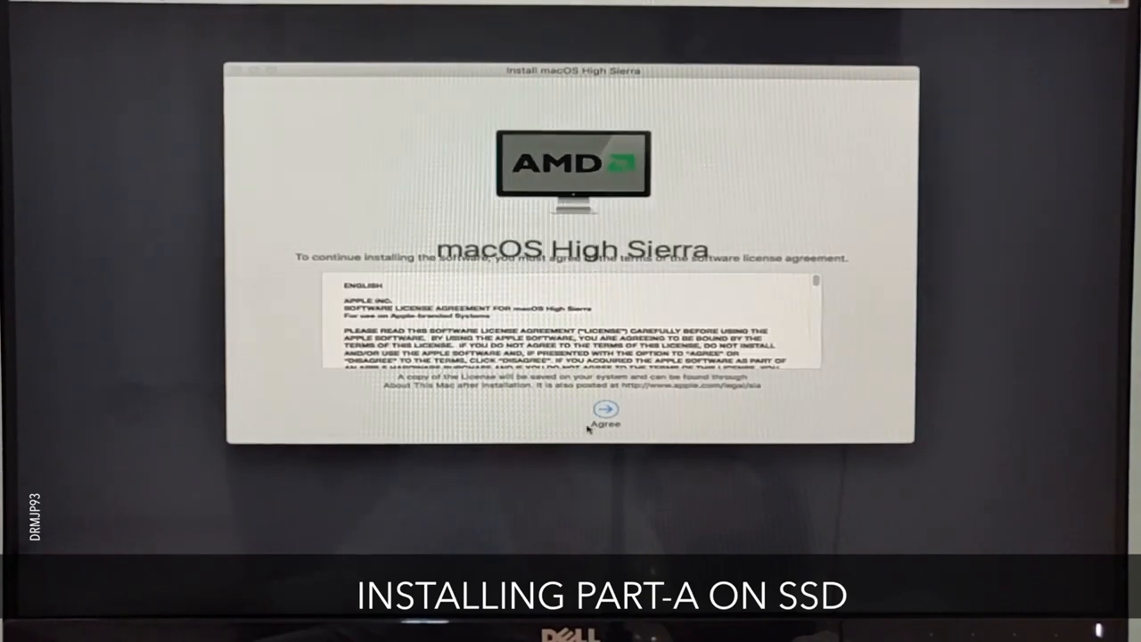
left_click(606, 414)
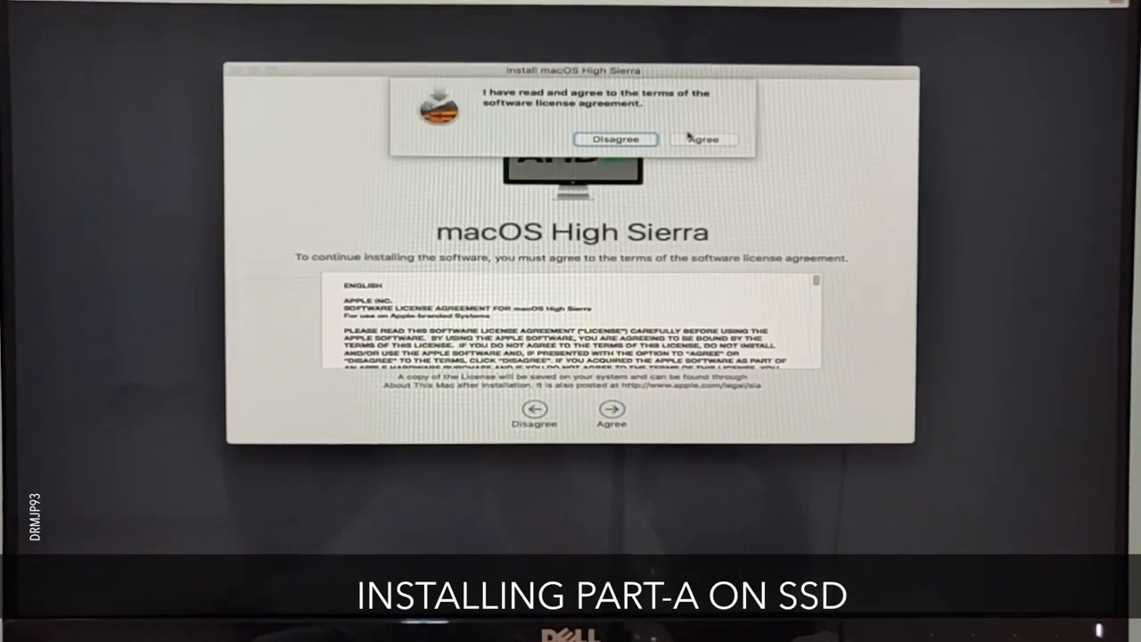
left_click(703, 139)
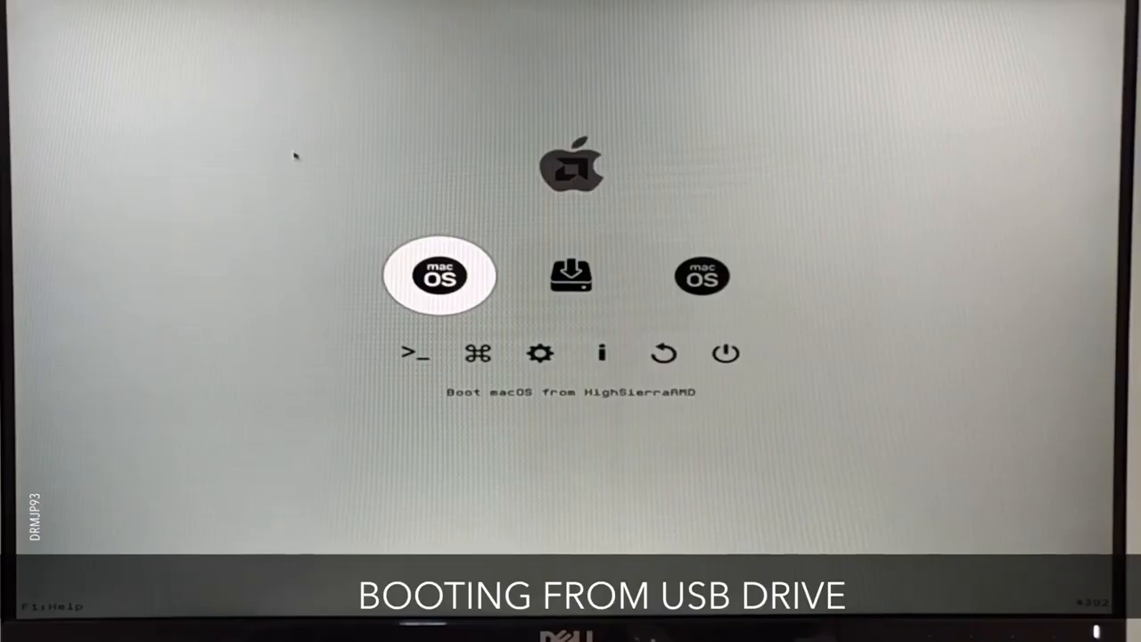
- Select and boot the 'Boot macOS Install Prebooter from Preboot' entry
key("right")
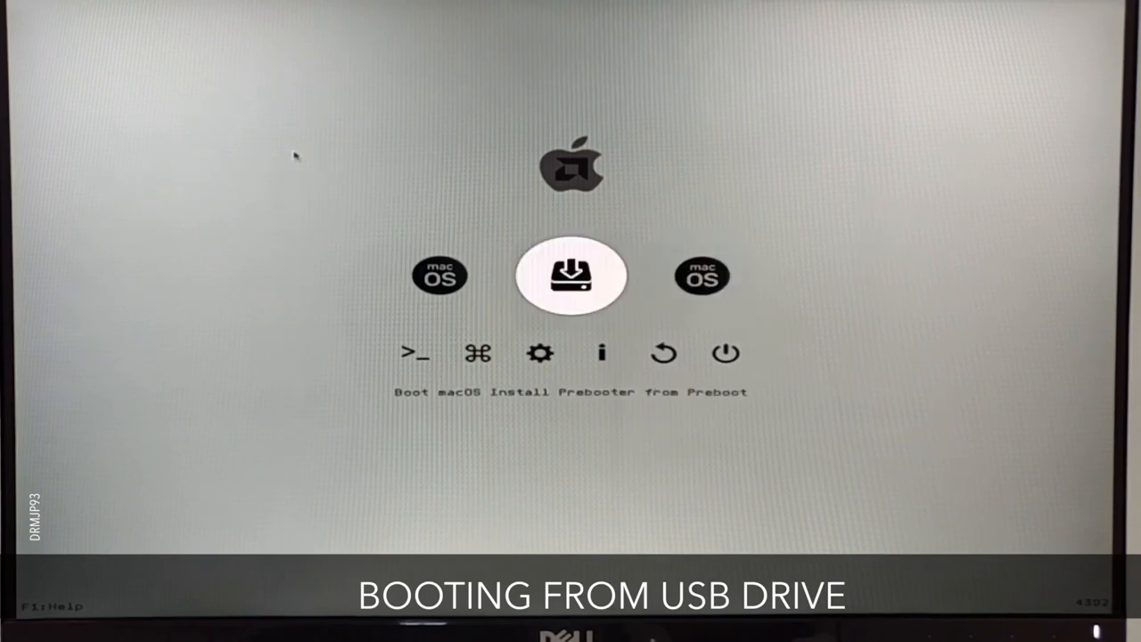
key("Left")
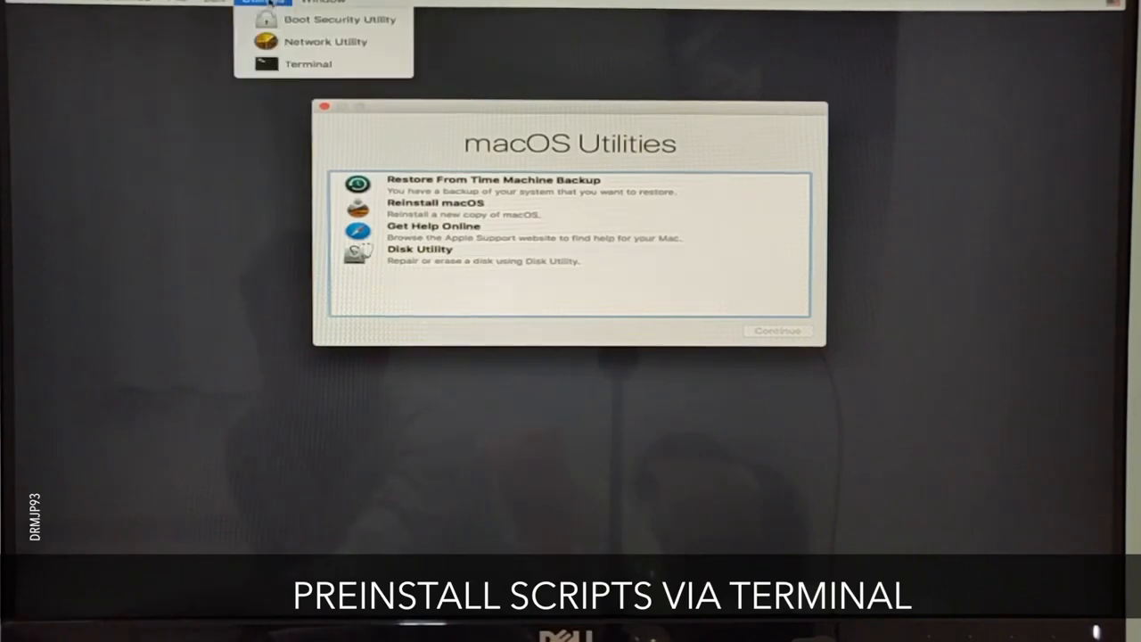
- In Terminal, cd into /Volumes/HighSierraAMD and run the preinstall script, submitting the install disk name
left_click(306, 64)
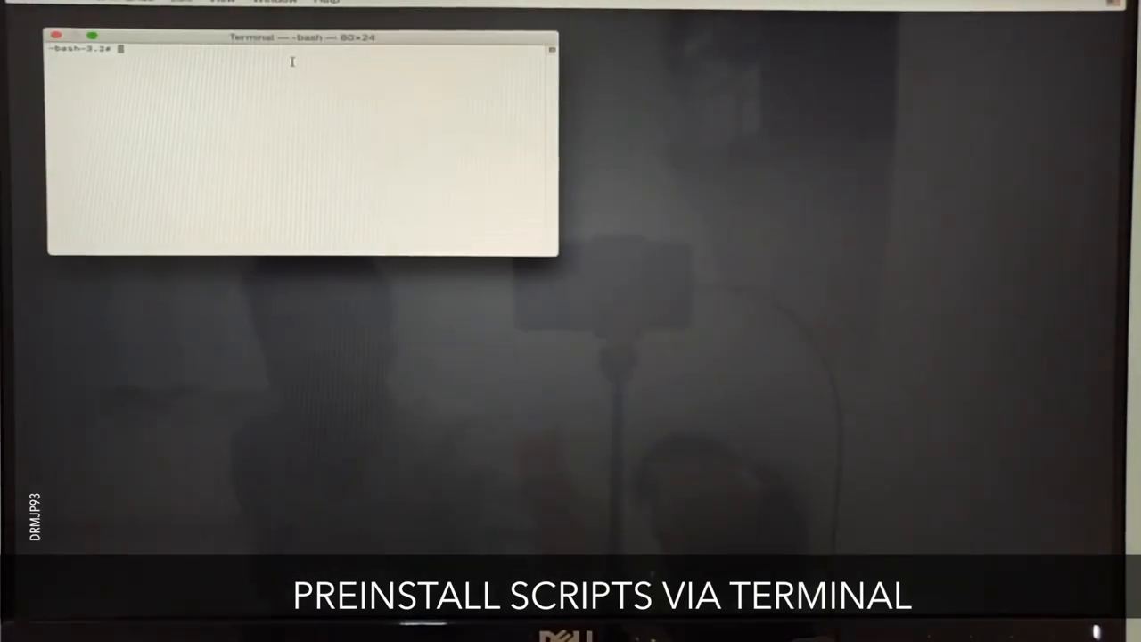
type("cd /v")
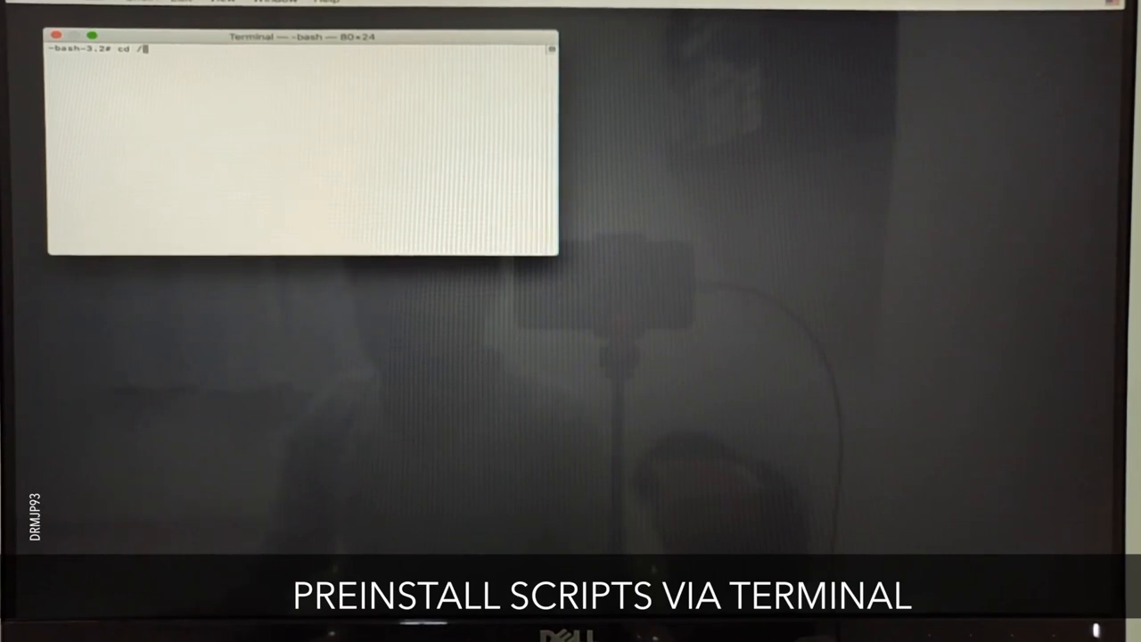
type("Volumes")
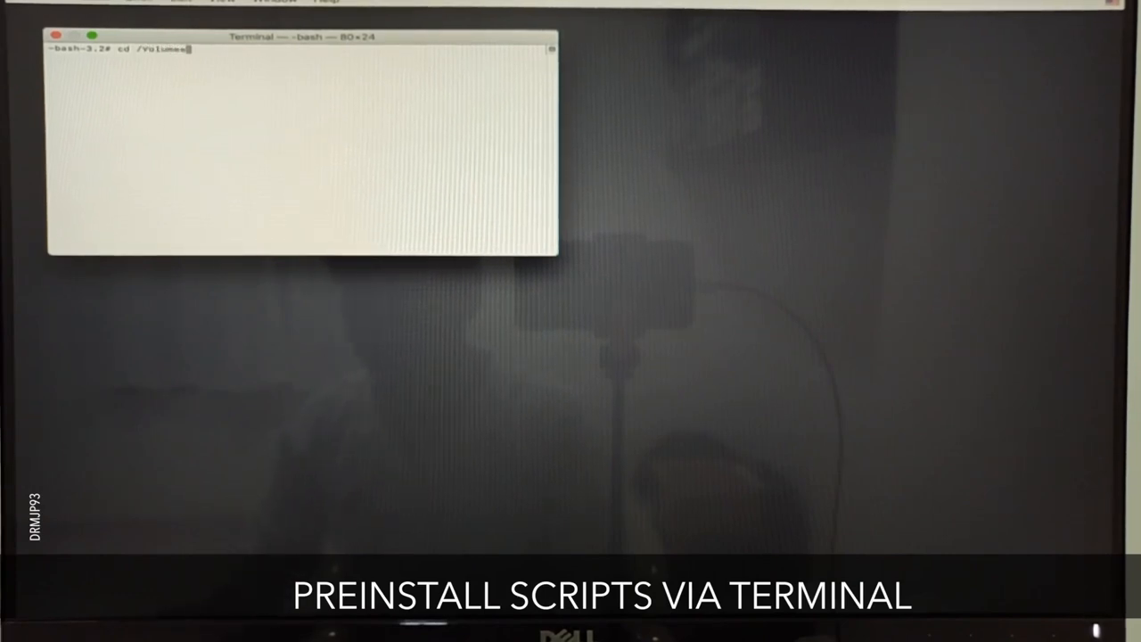
type("HighSierra")
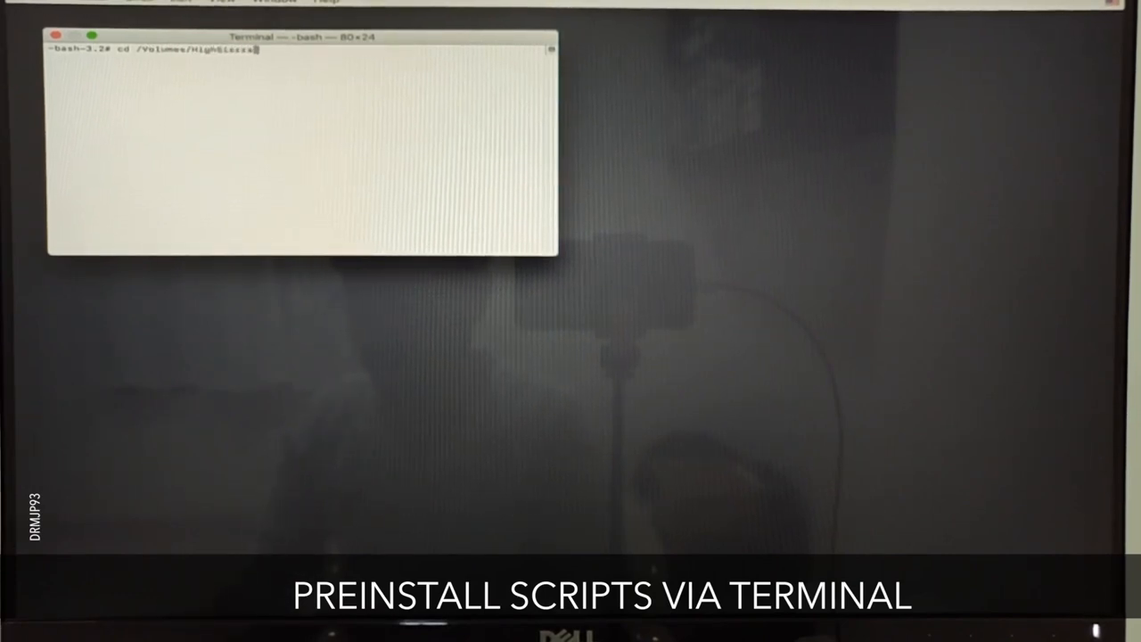
key("Return")
type("MAC")
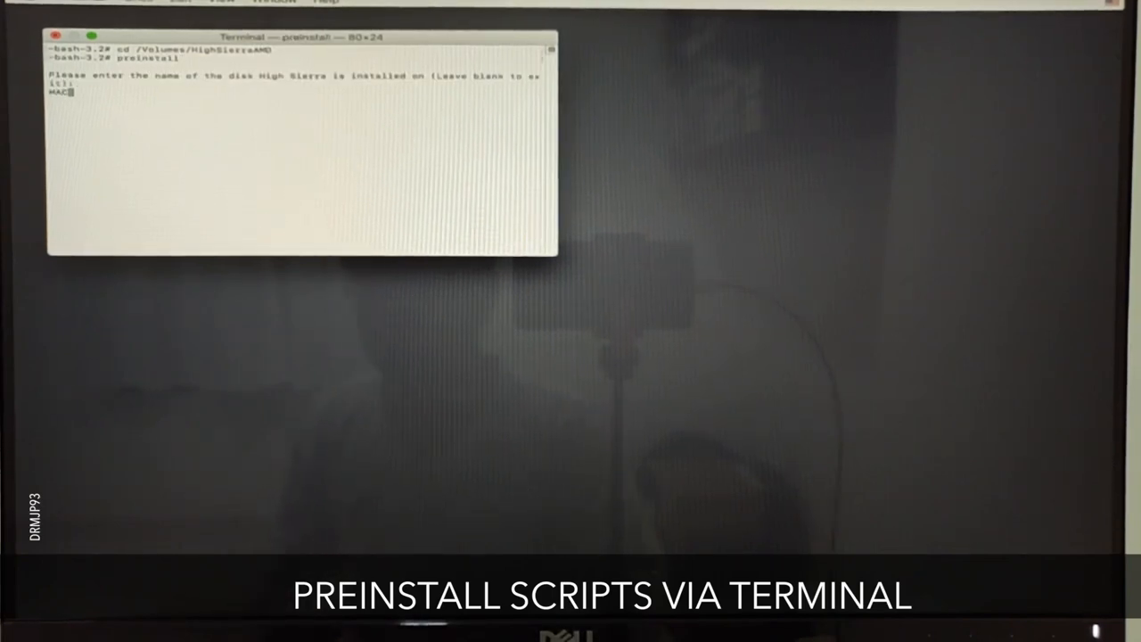
key("Return")
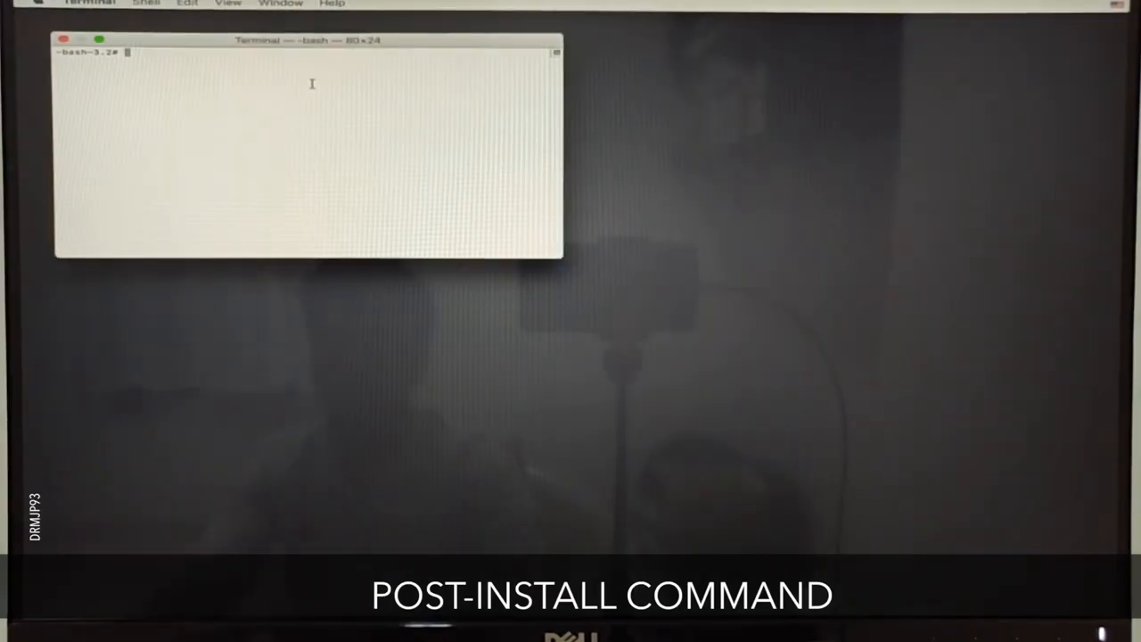
- Change directory to /Volumes/HighSierraAMD for the post-install command
type("cd /Volumes/")
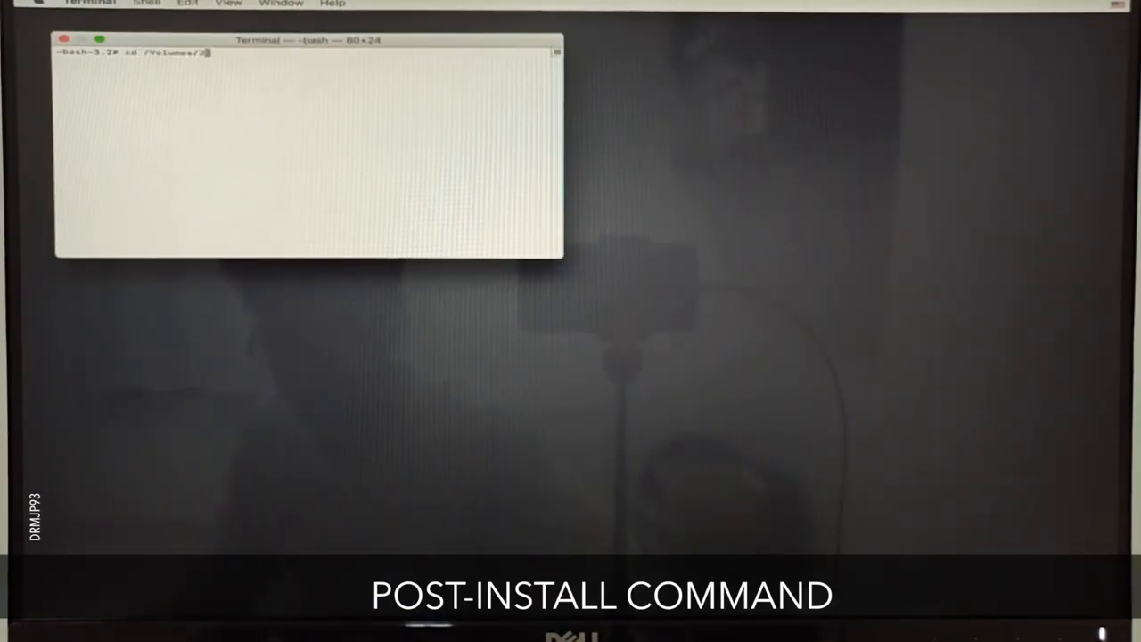
type("HighSierraAMD")
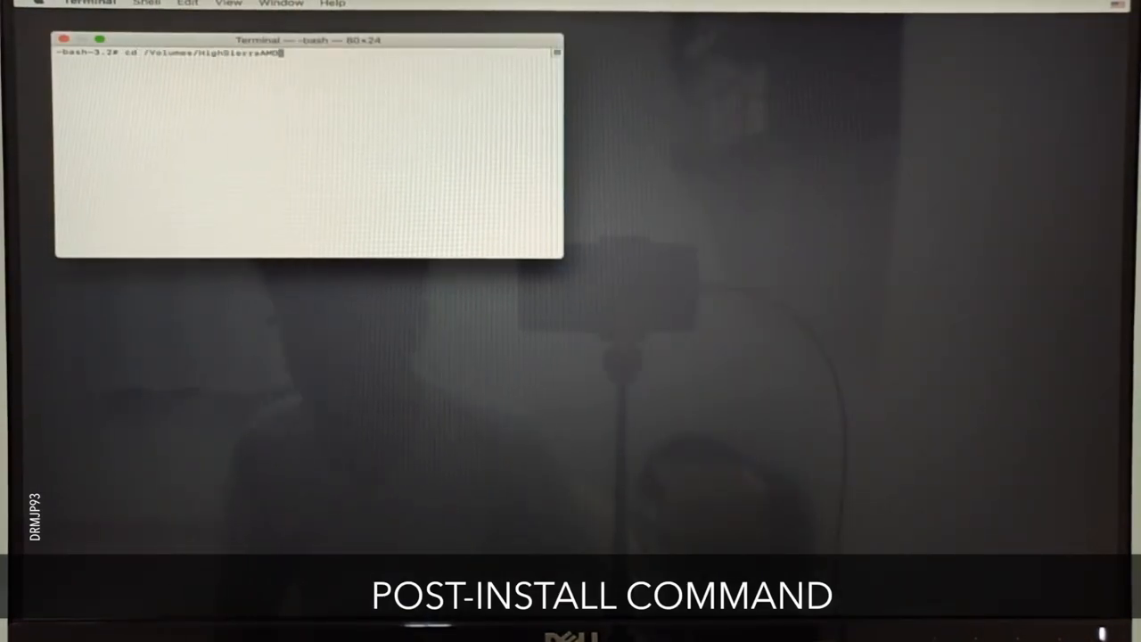
key("Return")
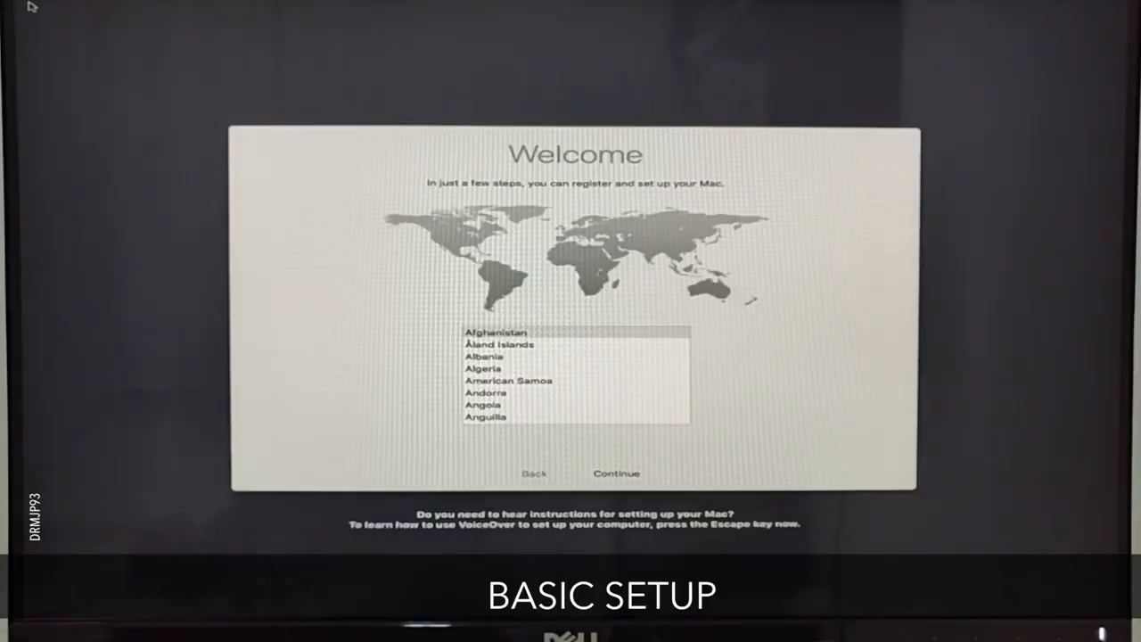
- Continue past the country choice, agree to the license and accept the Express Set Up defaults
left_click(616, 474)
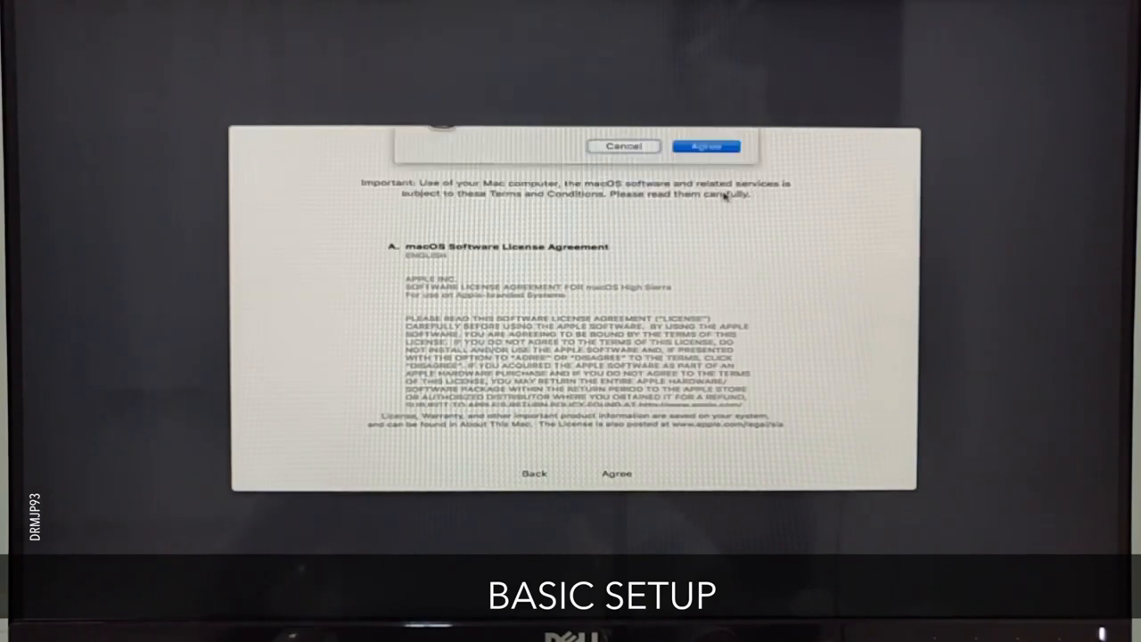
left_click(706, 146)
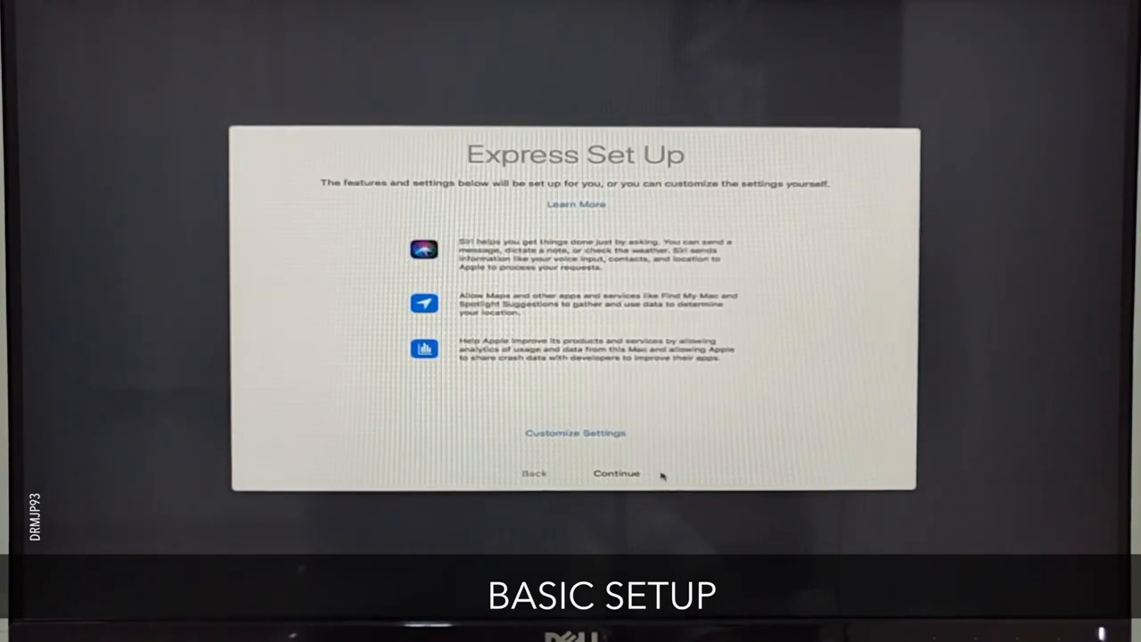
left_click(617, 474)
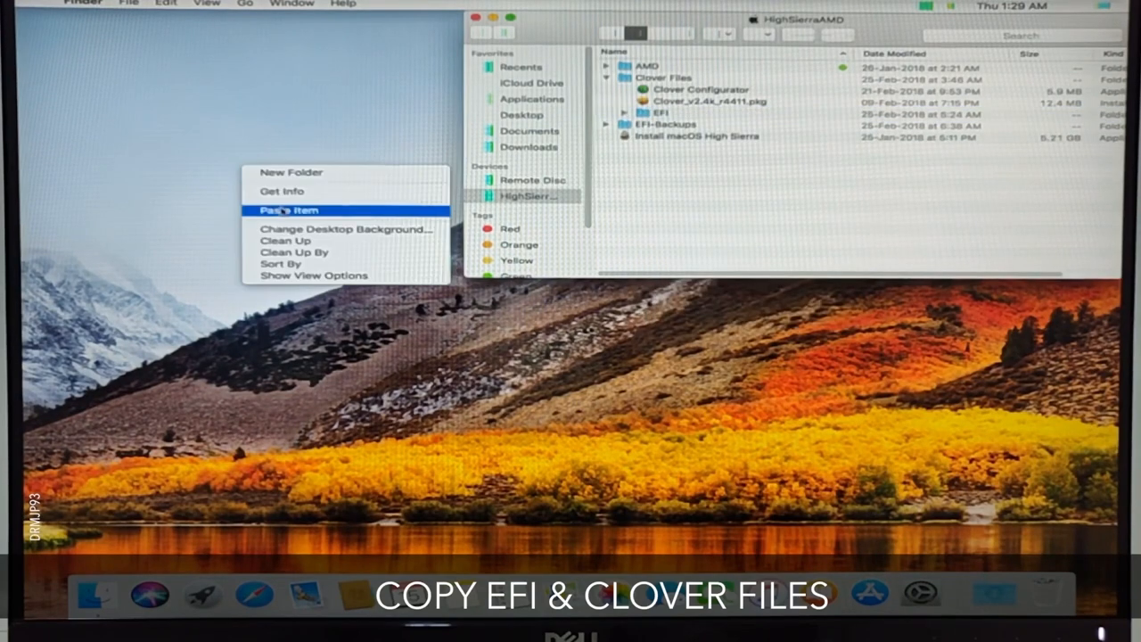
- Paste the Clover files onto the desktop, eject HighSierraAMD and launch Clover Configurator
left_click(287, 211)
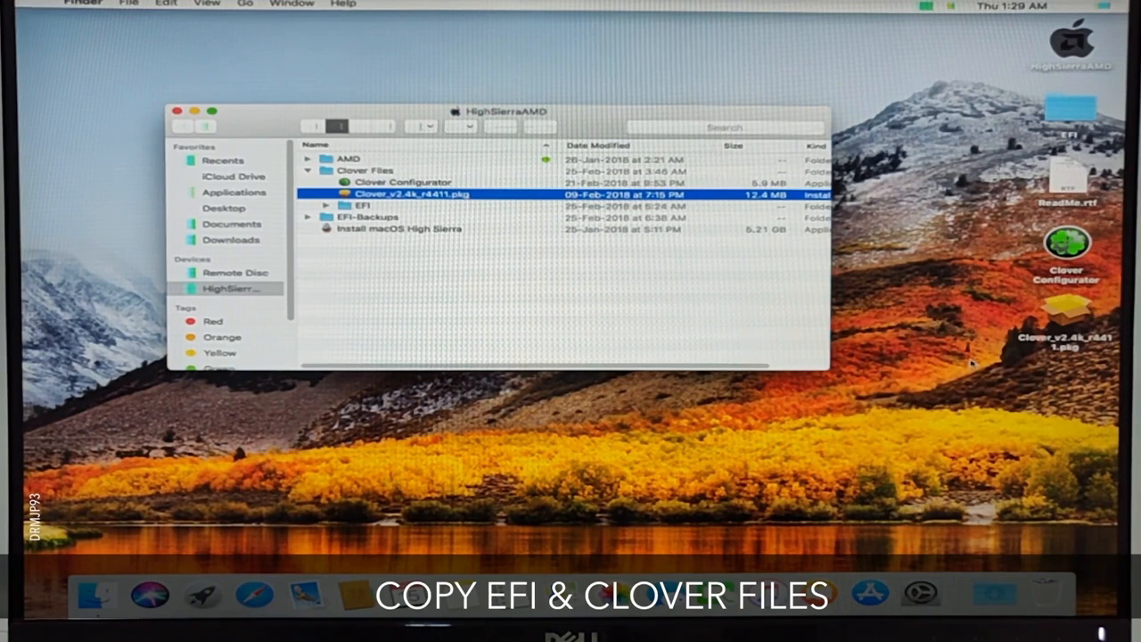
right_click(1078, 45)
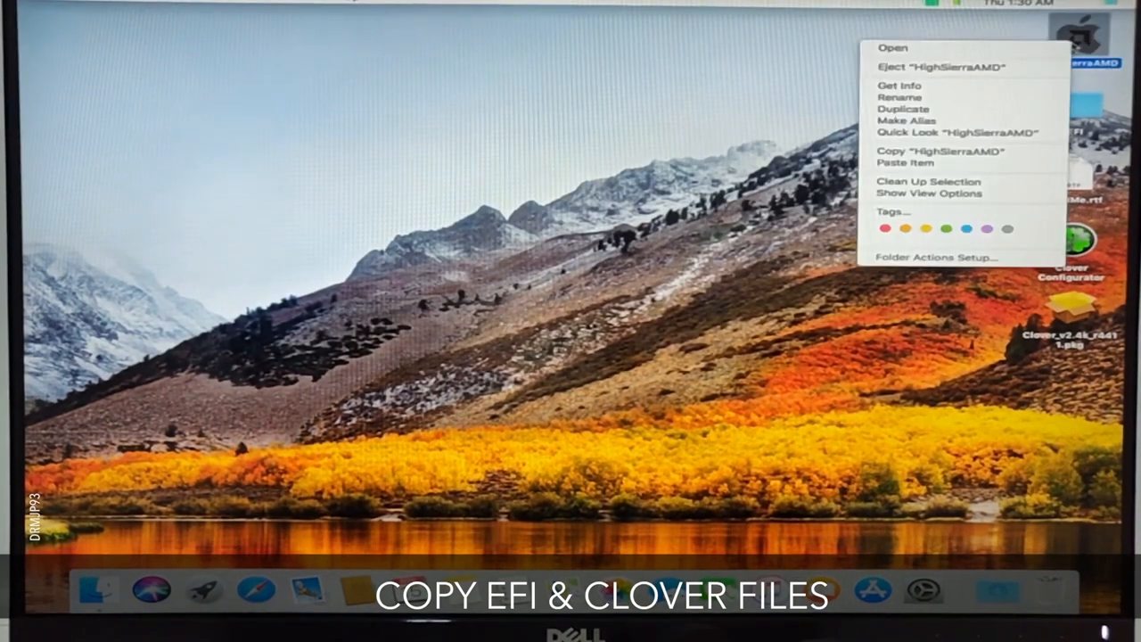
left_click(912, 66)
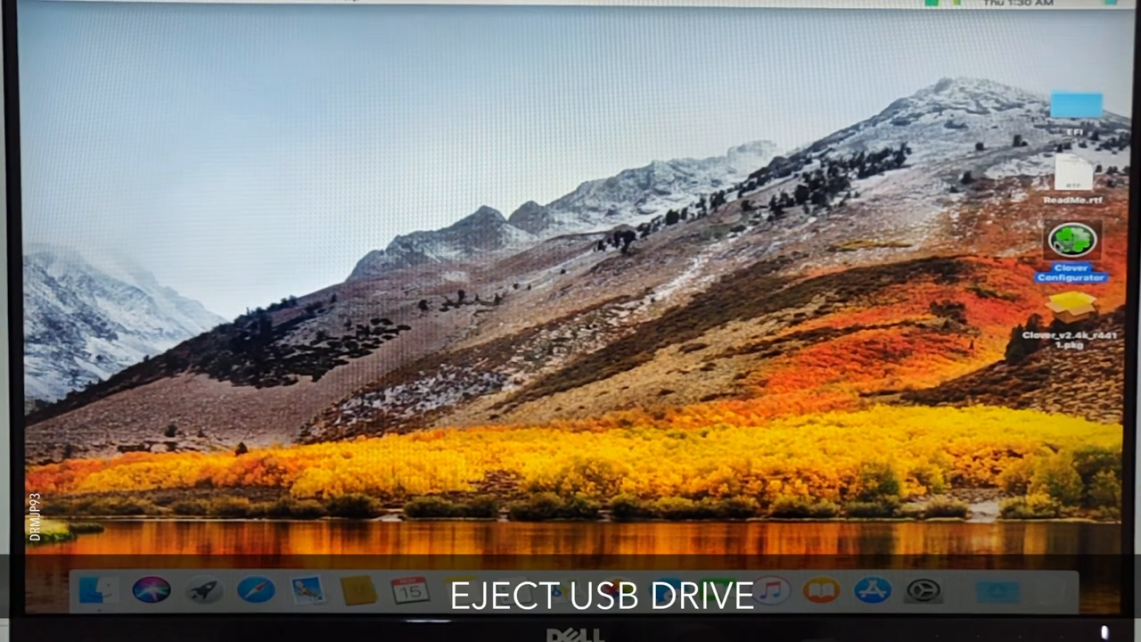
double_click(1075, 246)
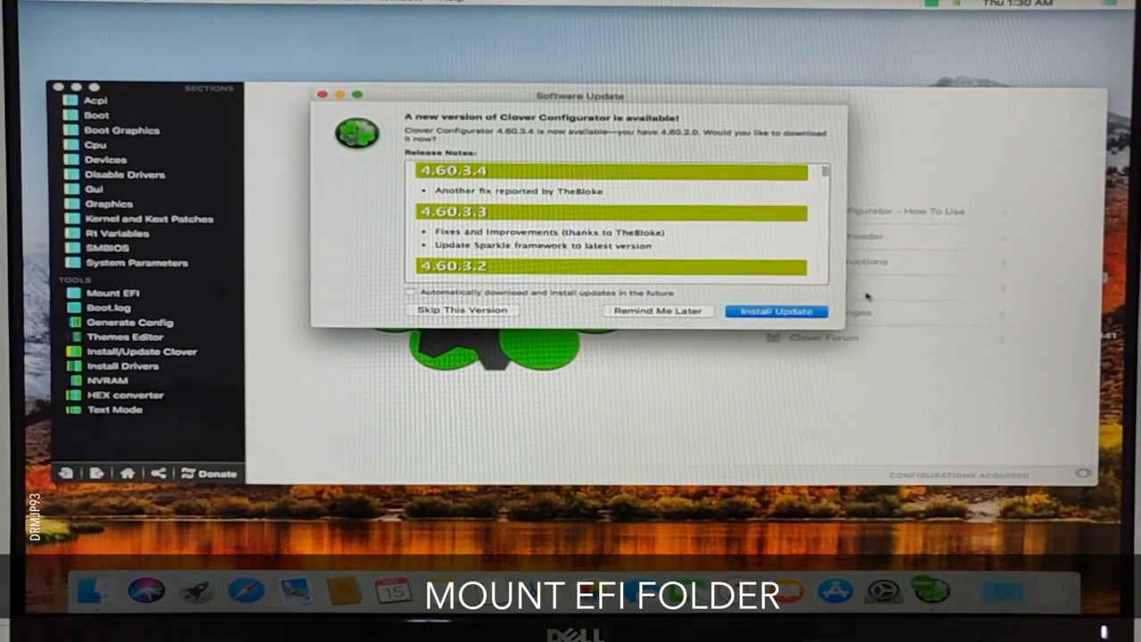
- Dismiss the update offer and mount the EFI partition from the sidebar
left_click(459, 310)
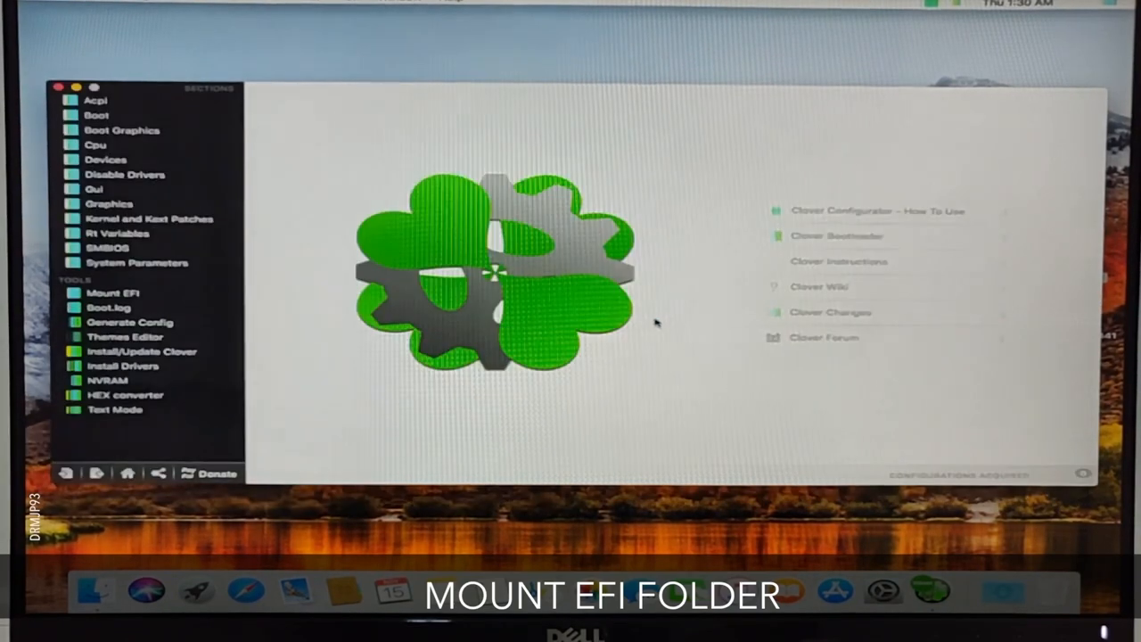
left_click(113, 293)
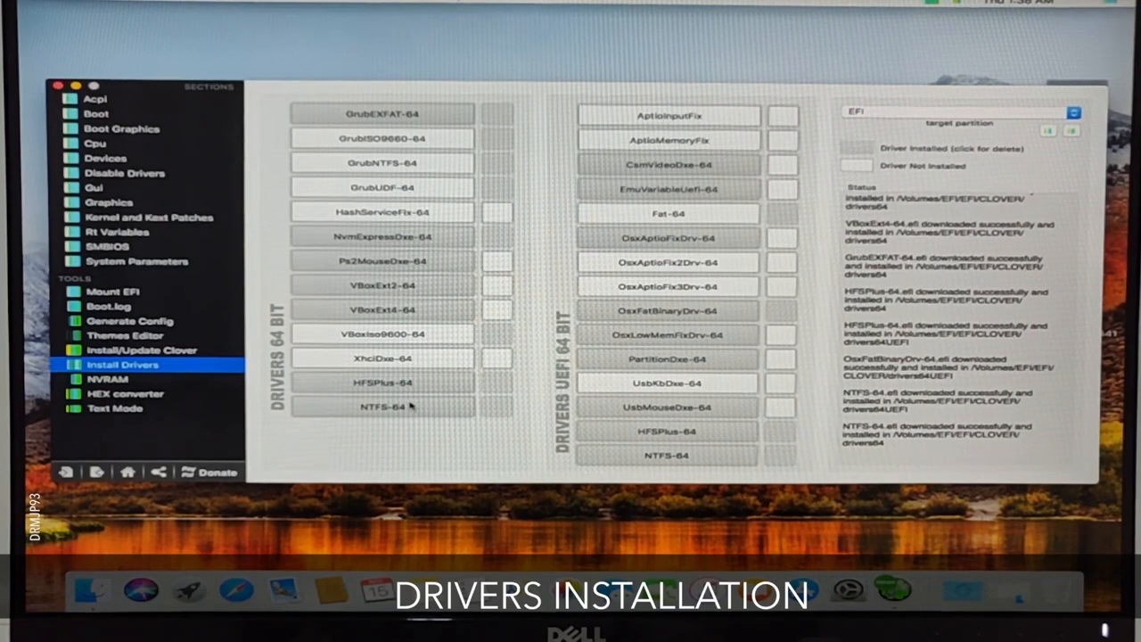
mouse_move(620, 164)
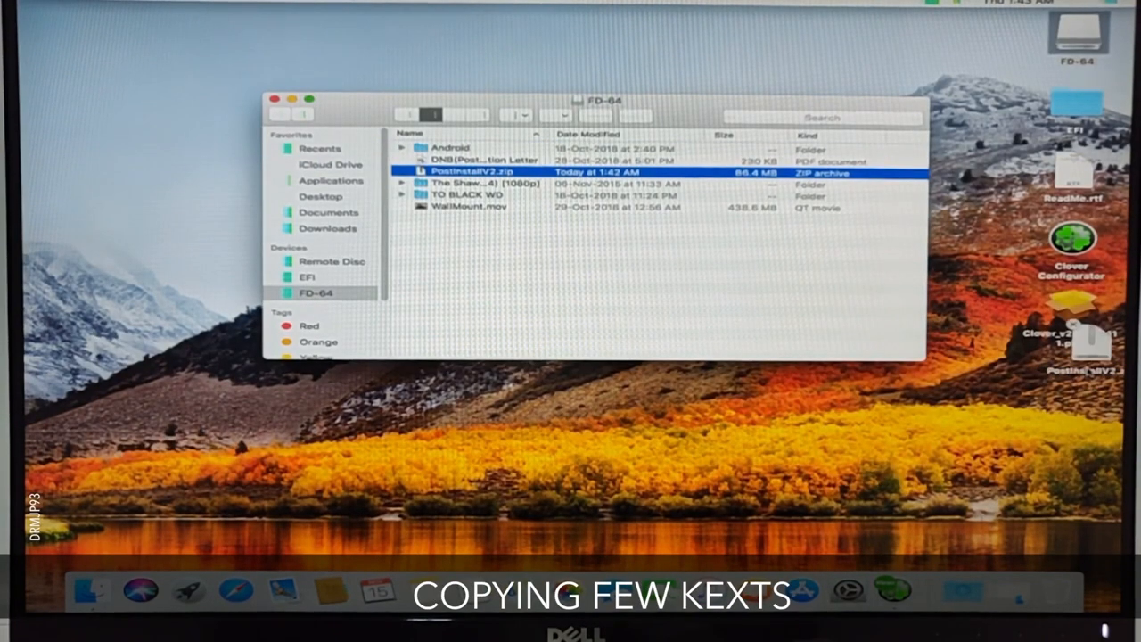
- Copy PostinstallV2.zip to the desktop and browse EFI > CLOVER > kexts > Other
left_click_drag(473, 171, 1073, 410)
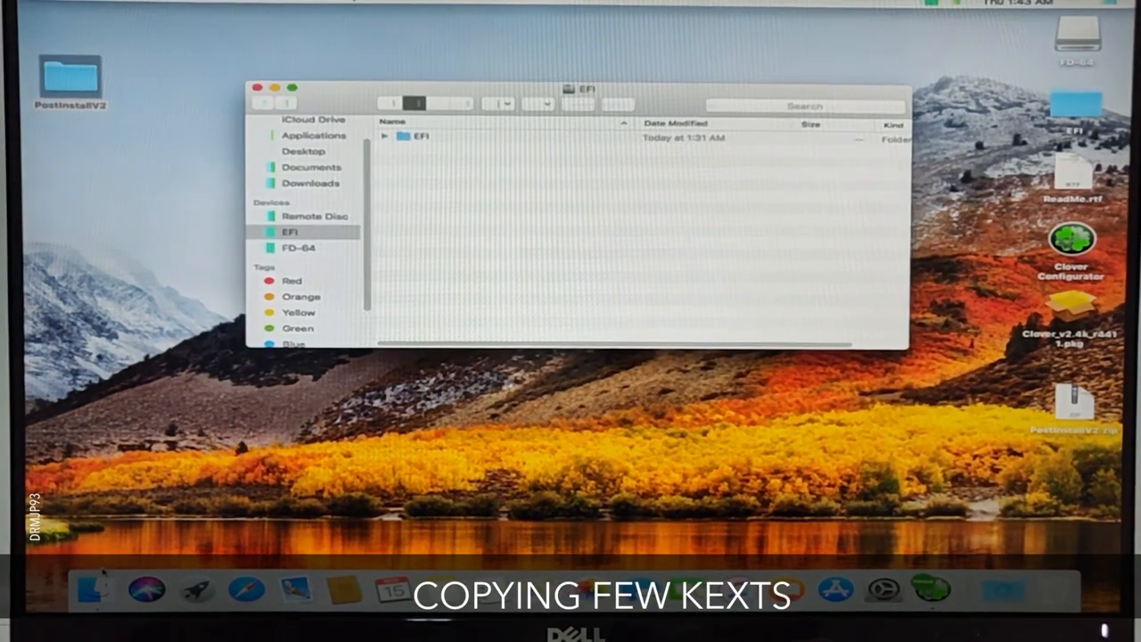
double_click(421, 136)
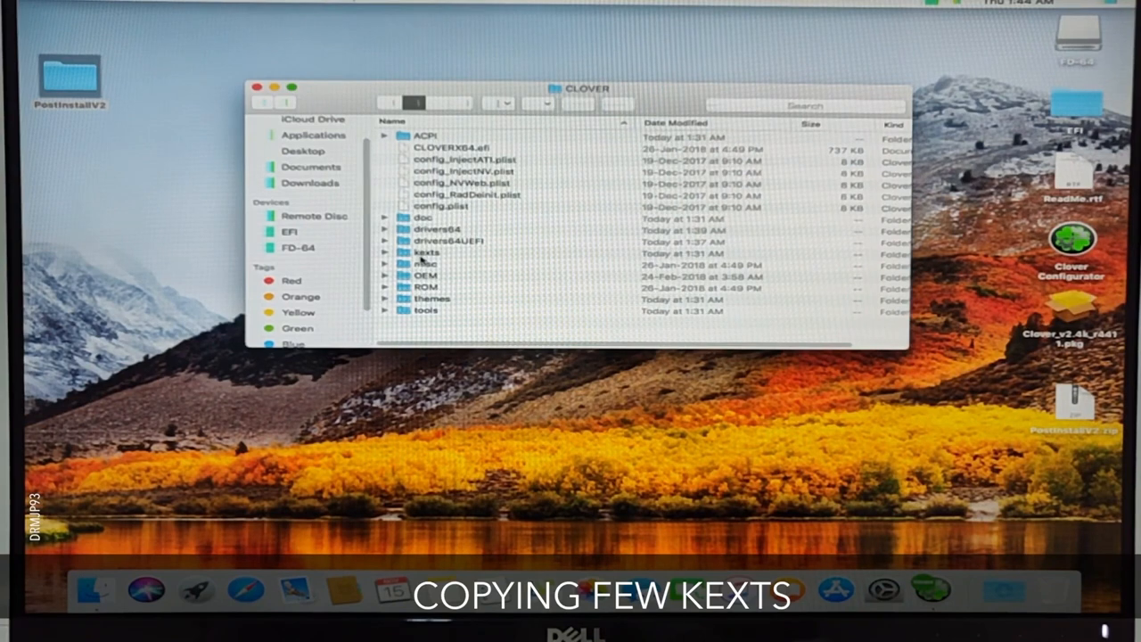
double_click(426, 253)
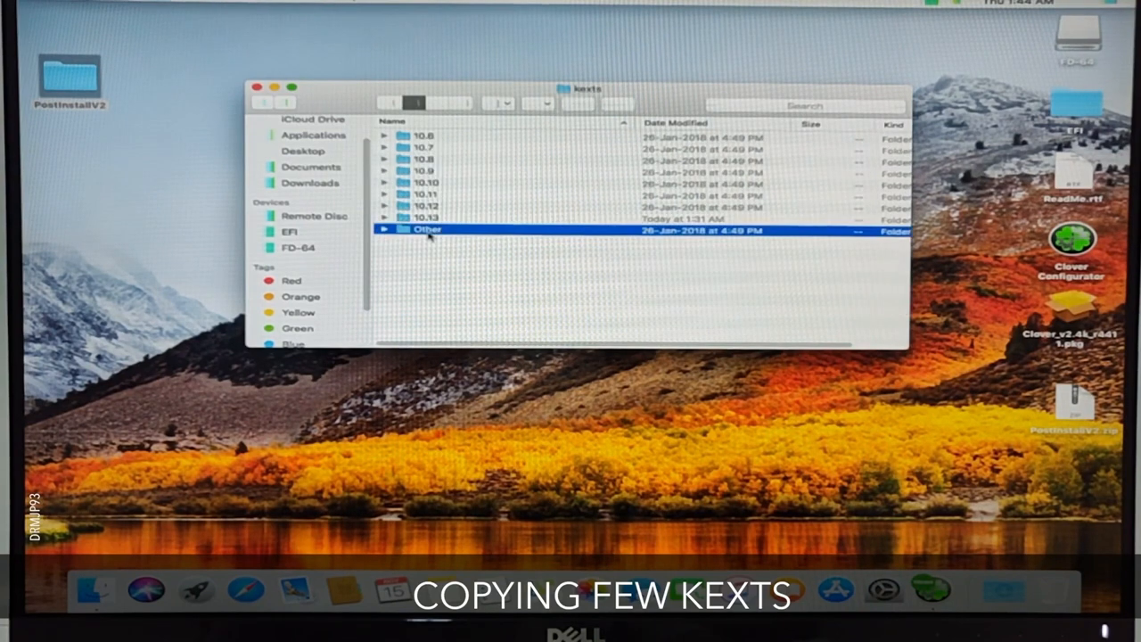
double_click(428, 230)
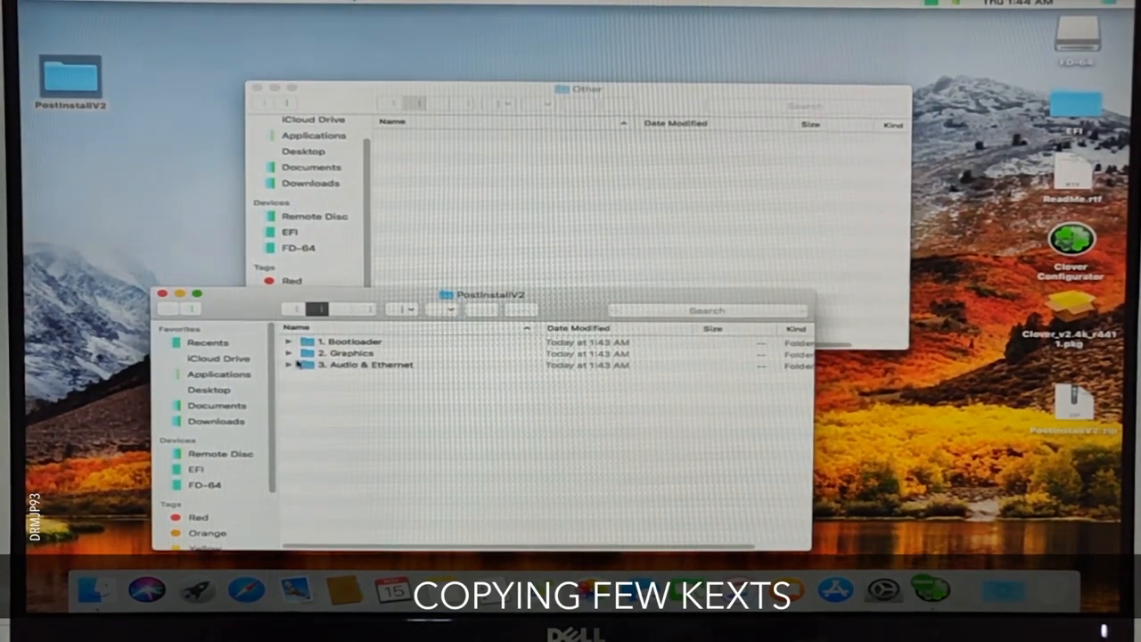
left_click(289, 353)
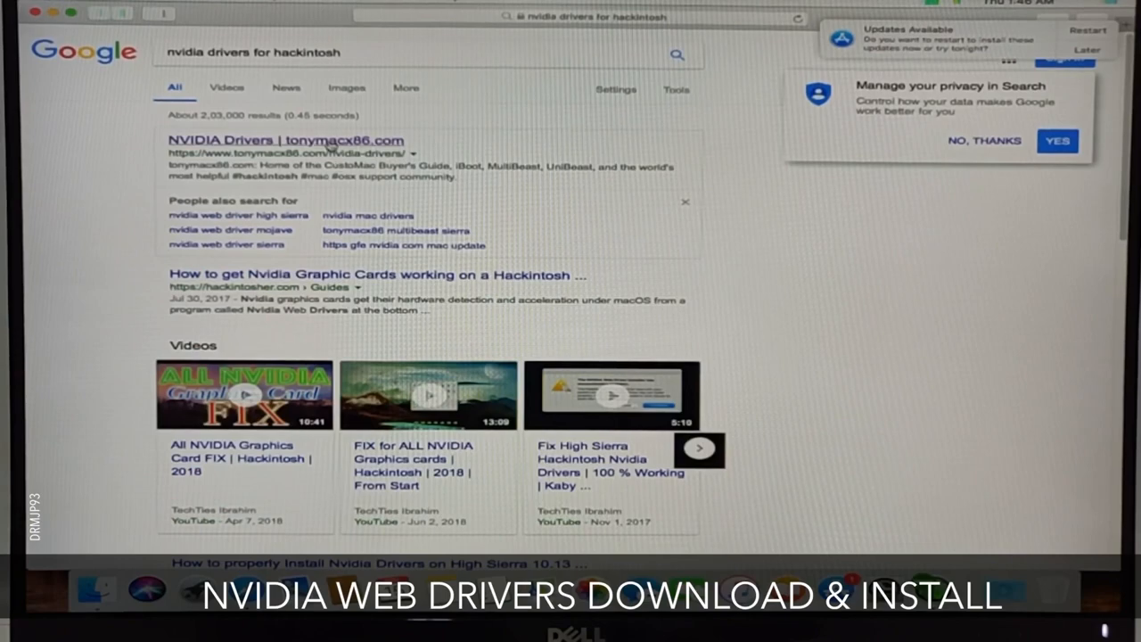
- Download the NVIDIA Web Driver for build 17D47 from tonymacx86 and start its installer
left_click(285, 139)
type("17d47")
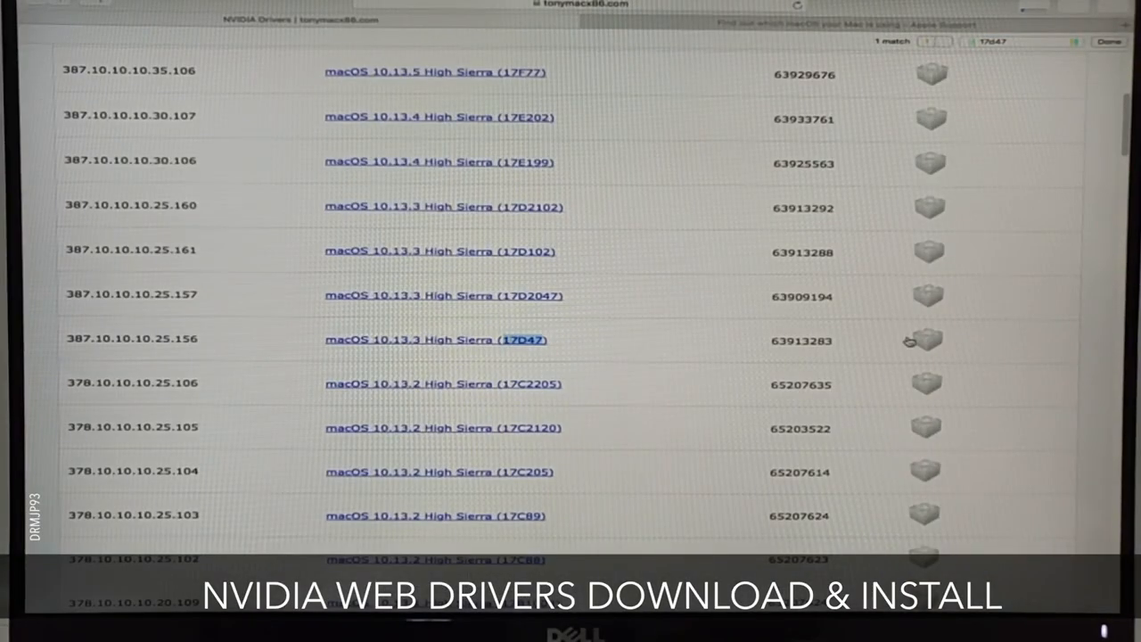
left_click(923, 339)
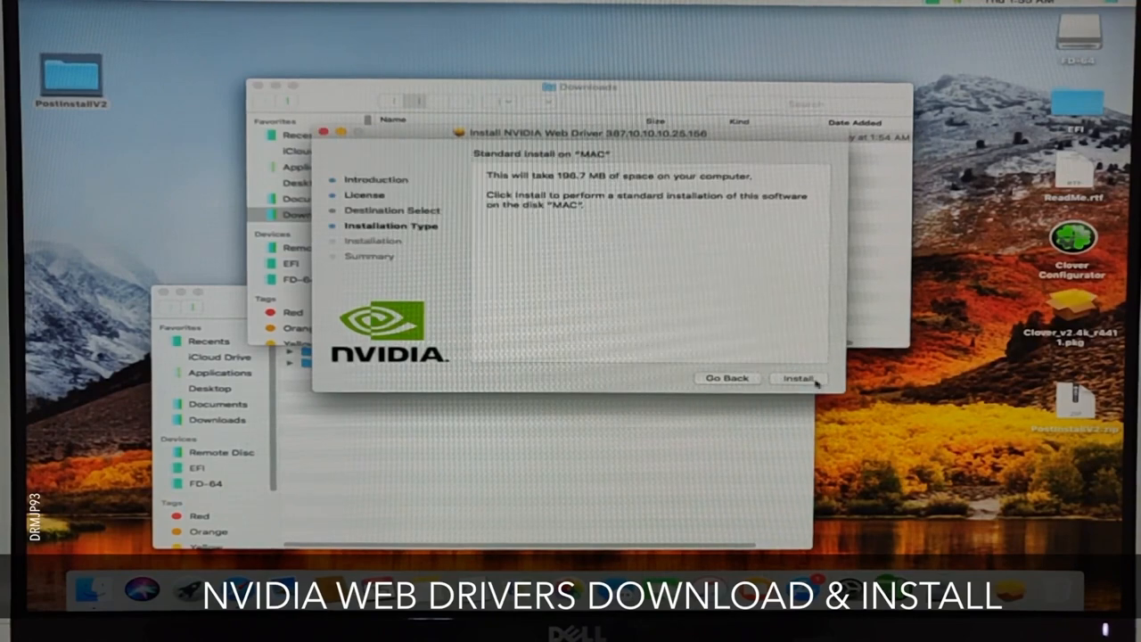
left_click(798, 378)
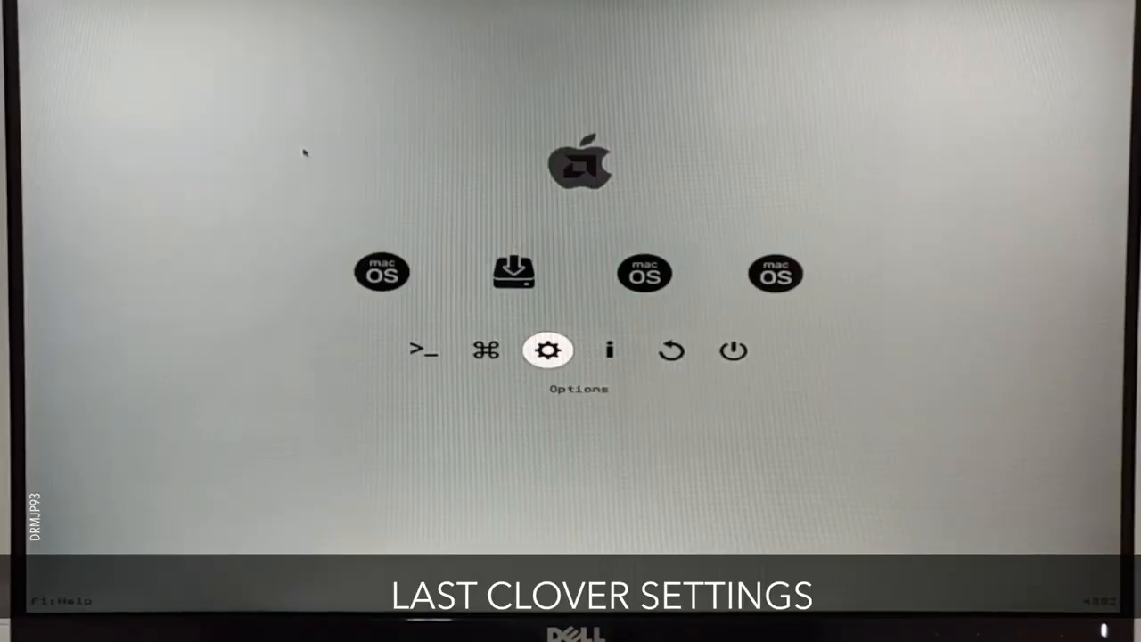
- Enable Use NVIDIA WEB drivers in Clover's Graphics Injector boot options
left_click(549, 350)
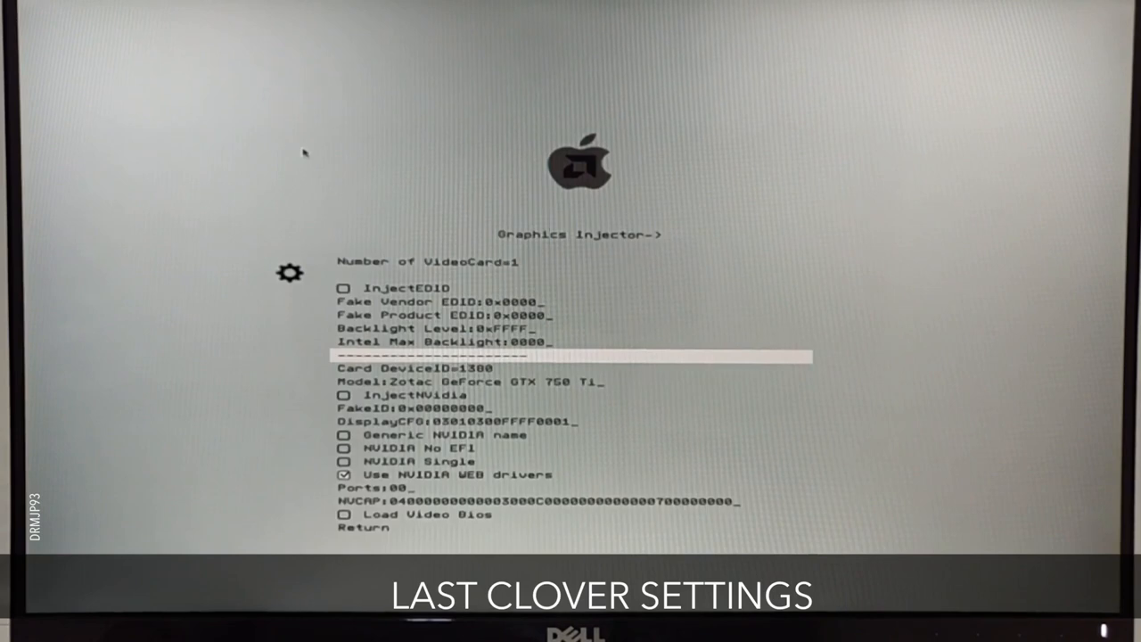
key("down")
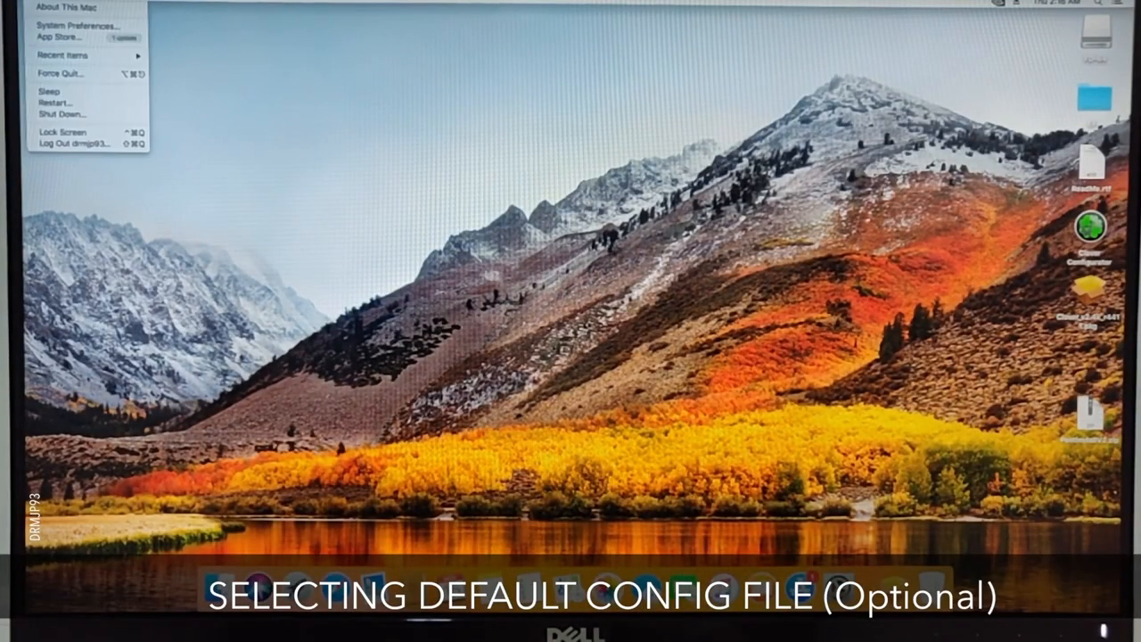
- Select config.plist in the EFI CLOVER folder and copy it to the desktop
left_click(65, 7)
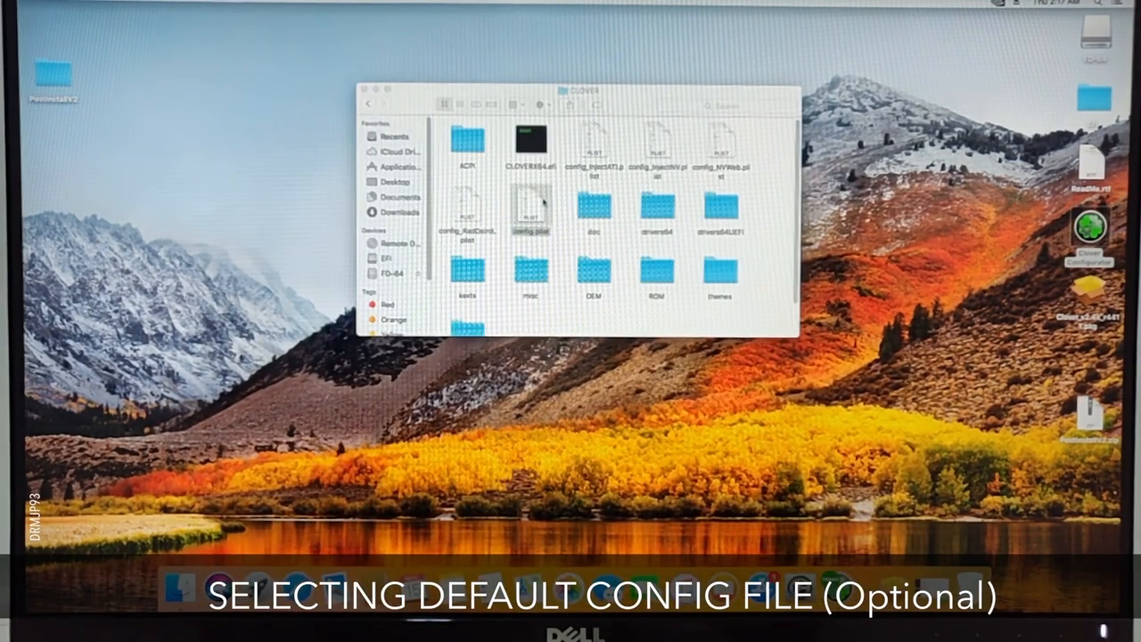
left_click(532, 230)
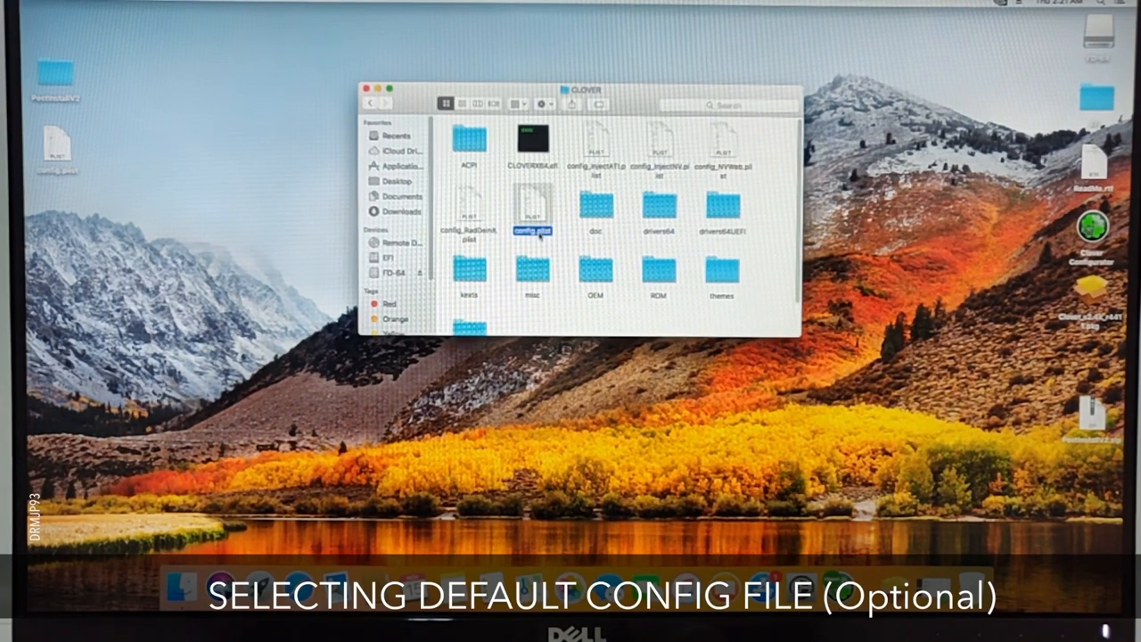